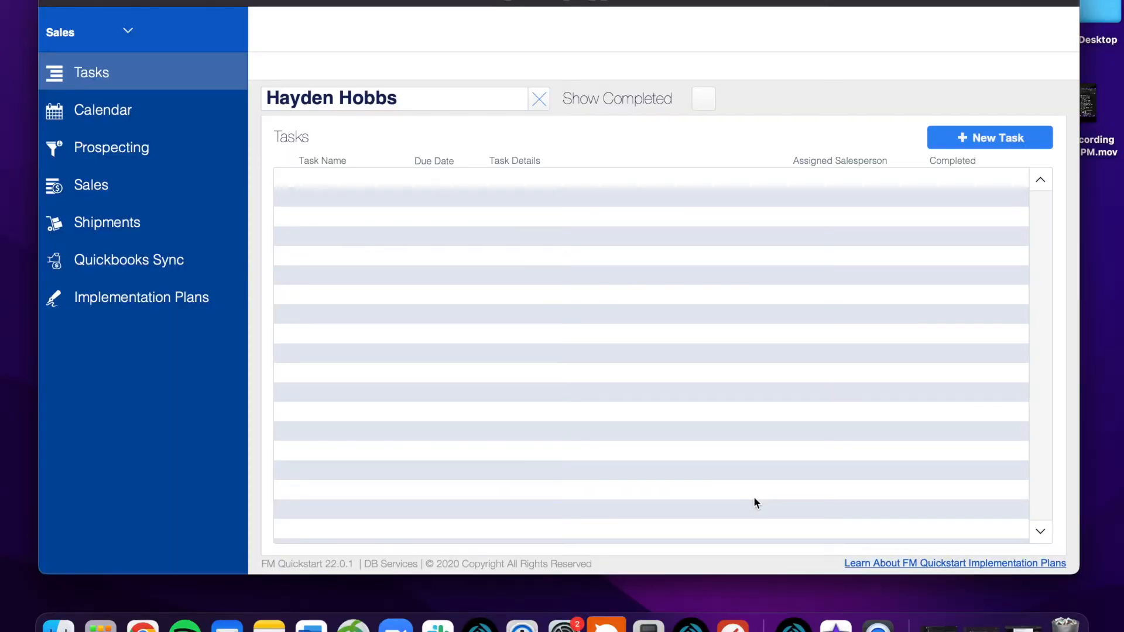
mouse_move(668, 406)
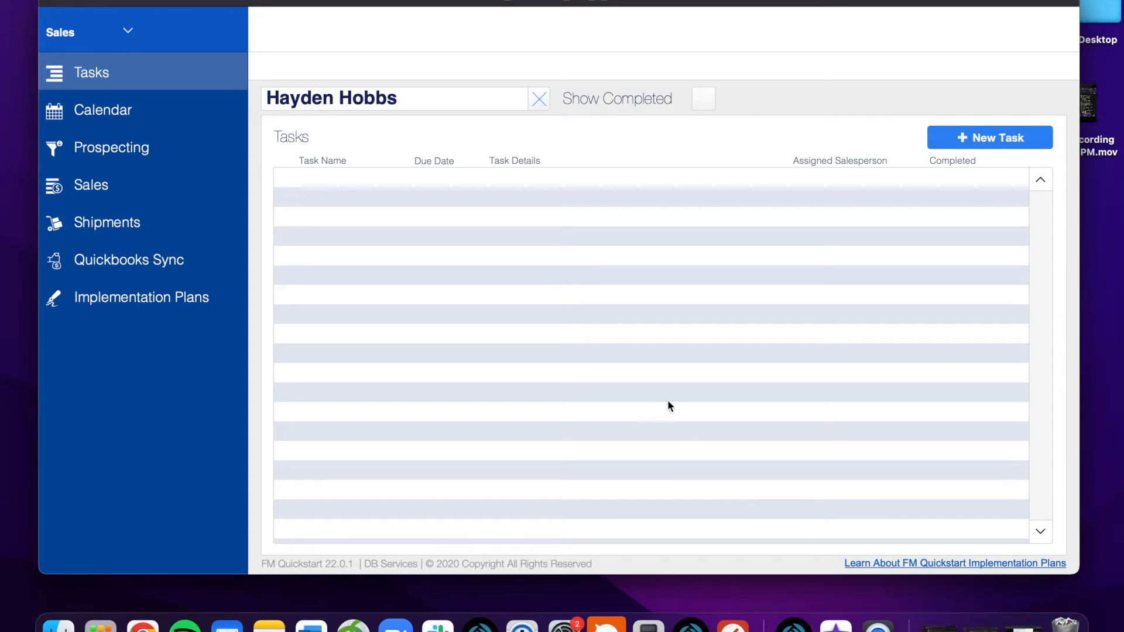
mouse_move(613, 135)
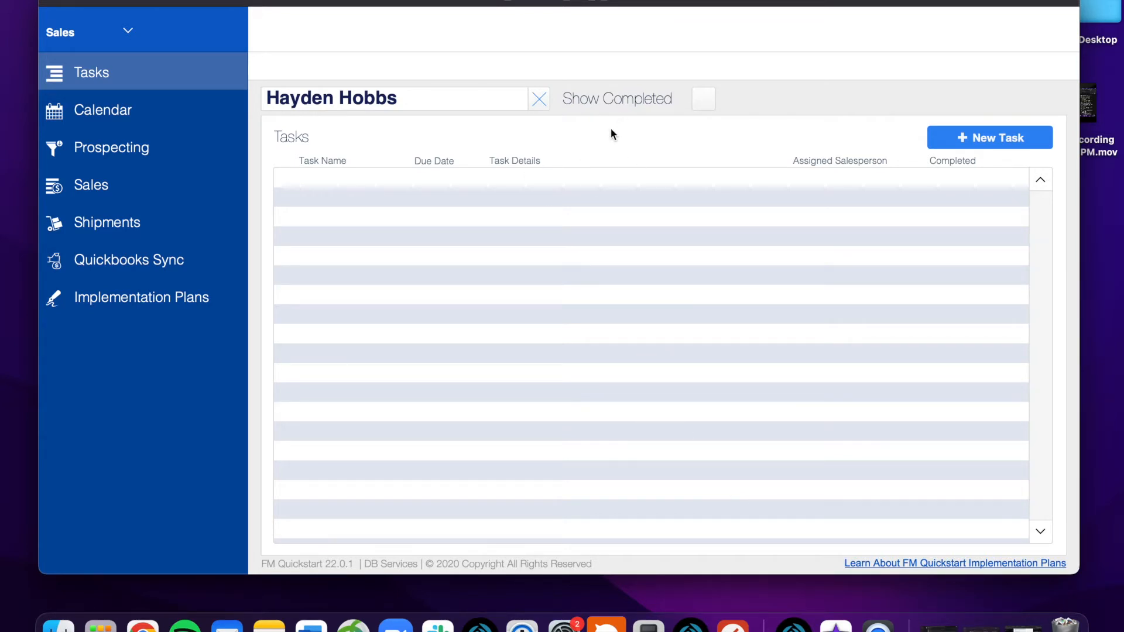
mouse_move(172, 378)
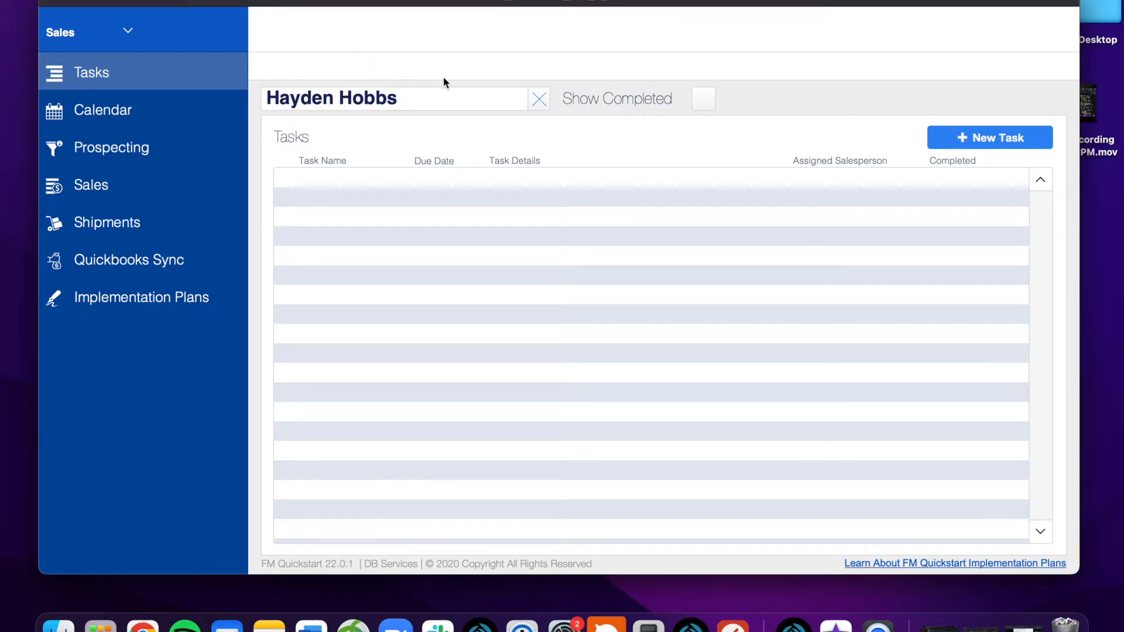
mouse_move(590, 55)
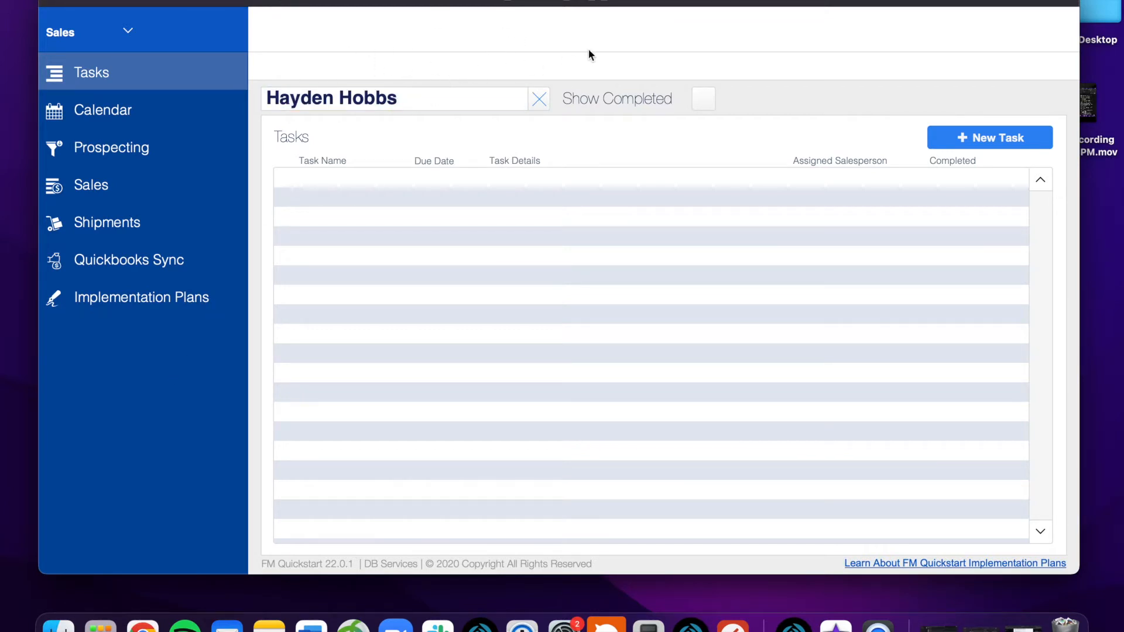
mouse_move(600, 71)
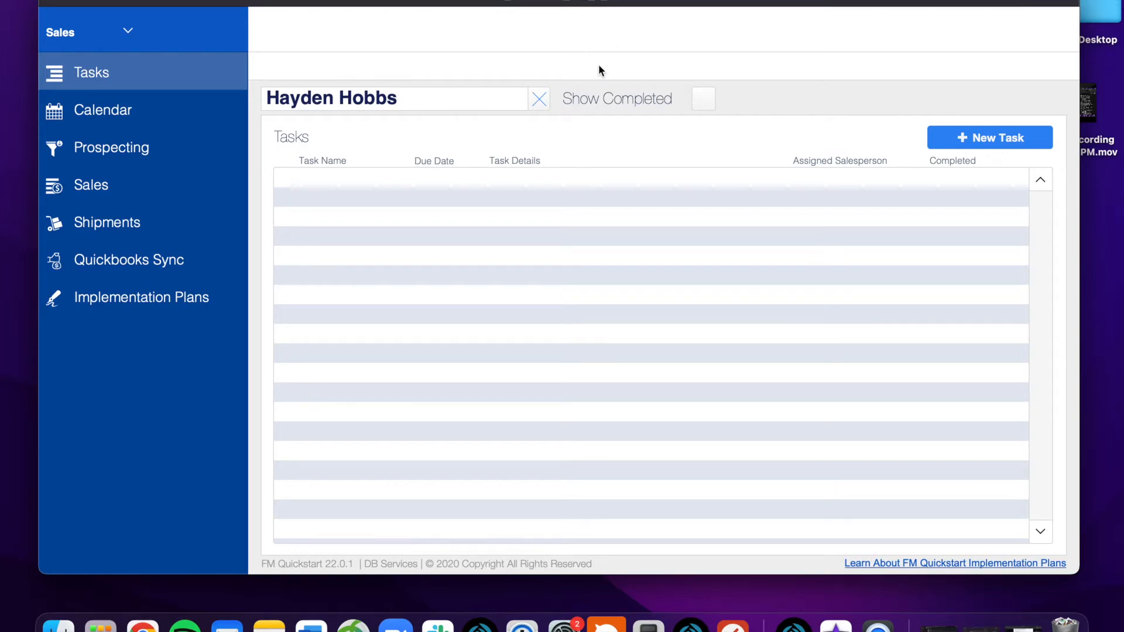
mouse_move(654, 59)
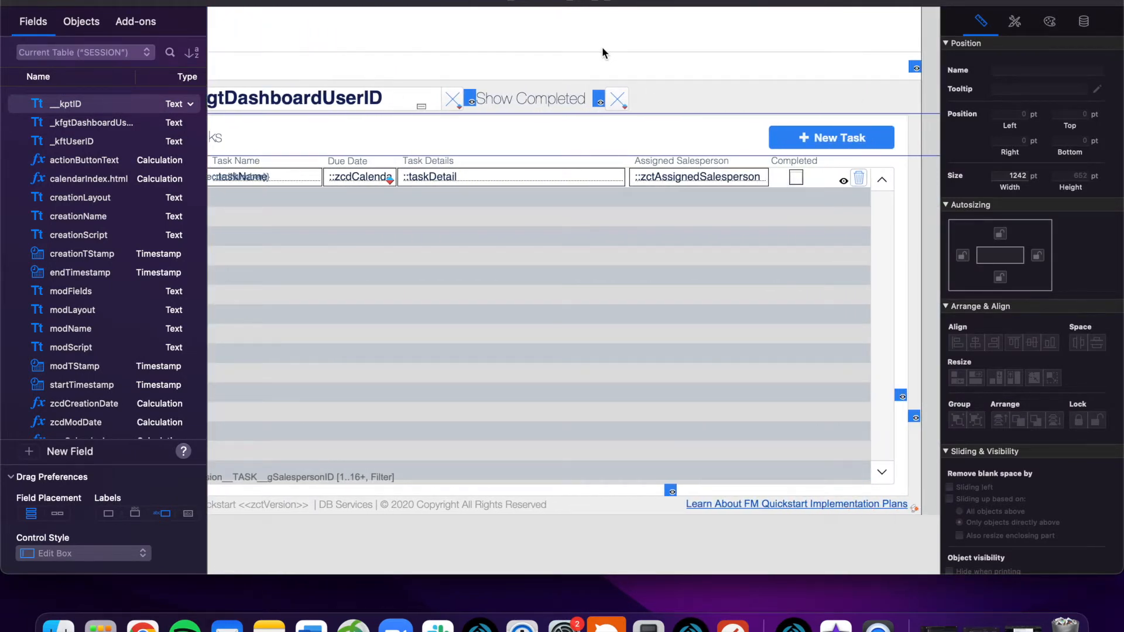
mouse_move(552, 57)
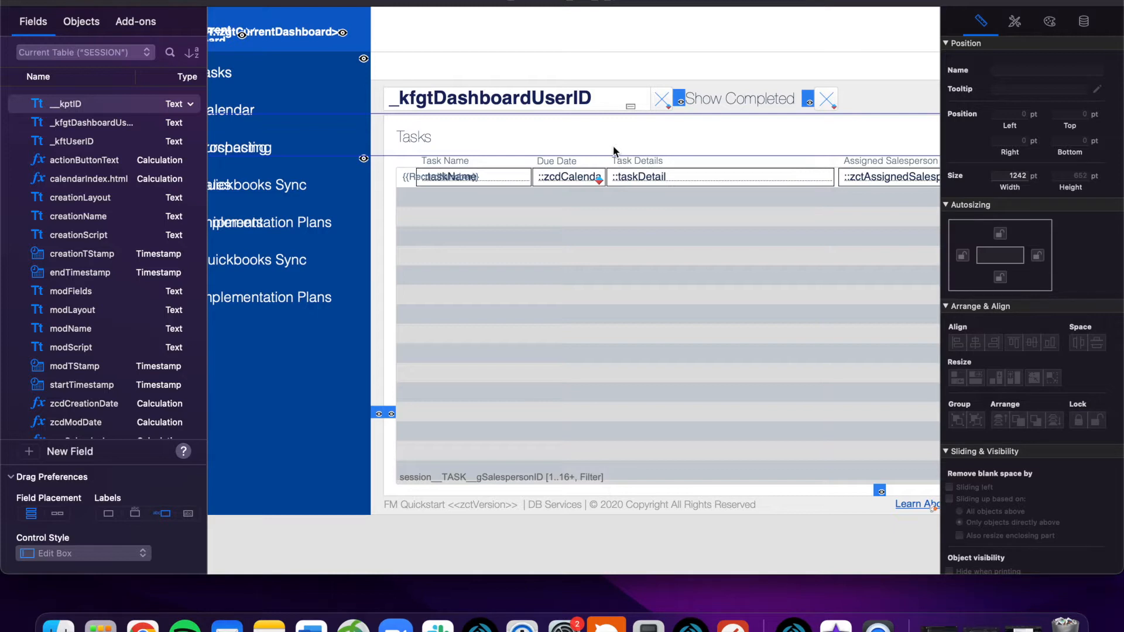
mouse_move(617, 153)
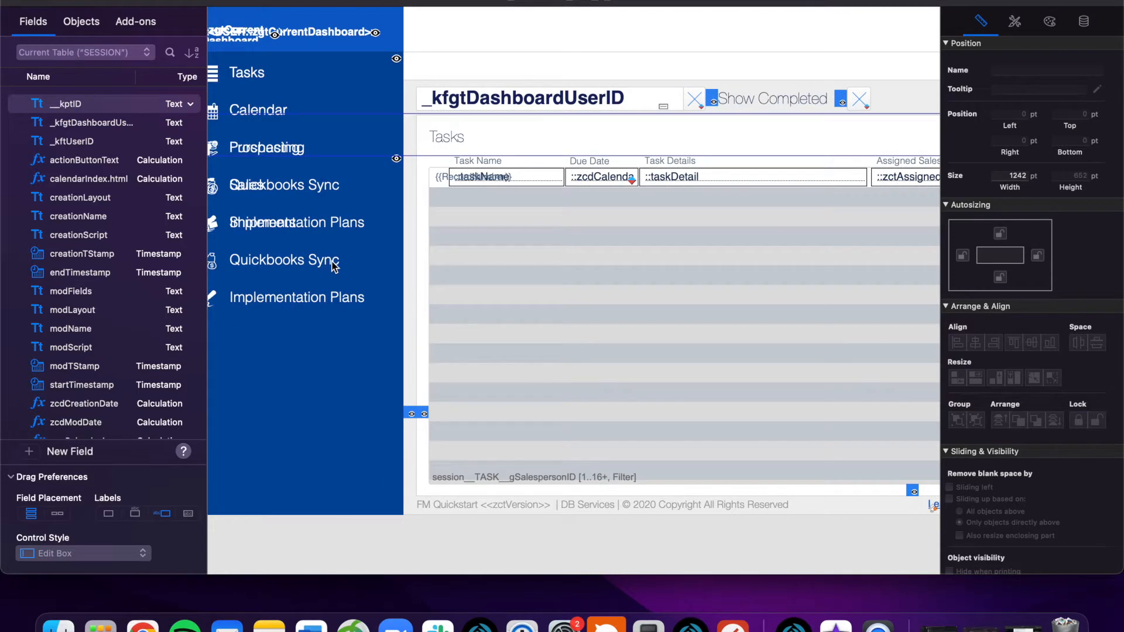
mouse_move(319, 122)
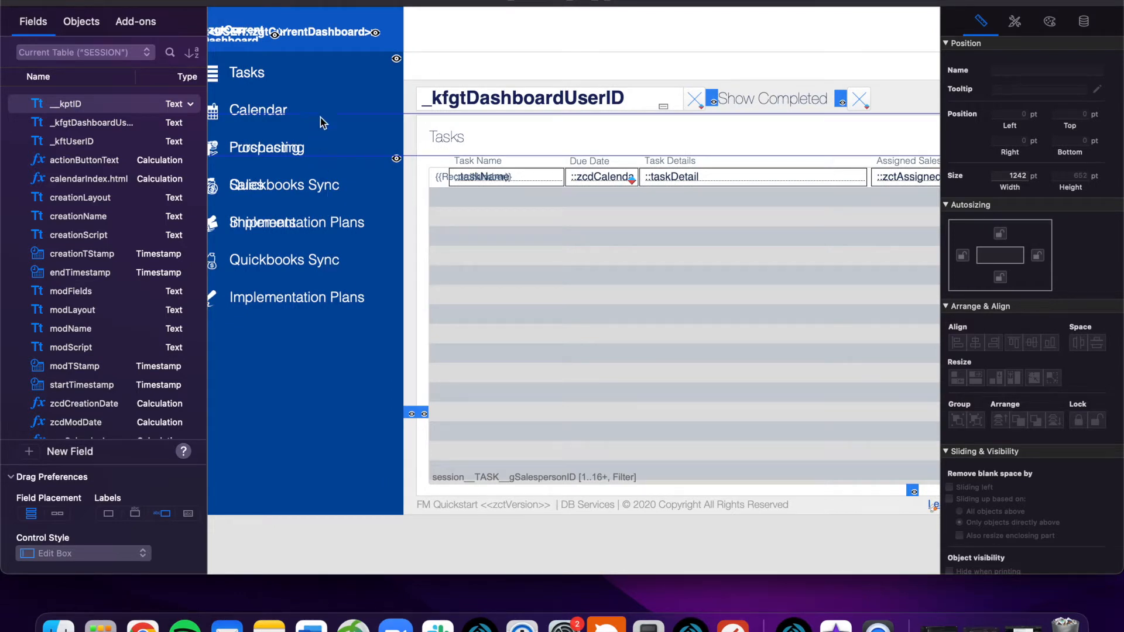
mouse_move(294, 243)
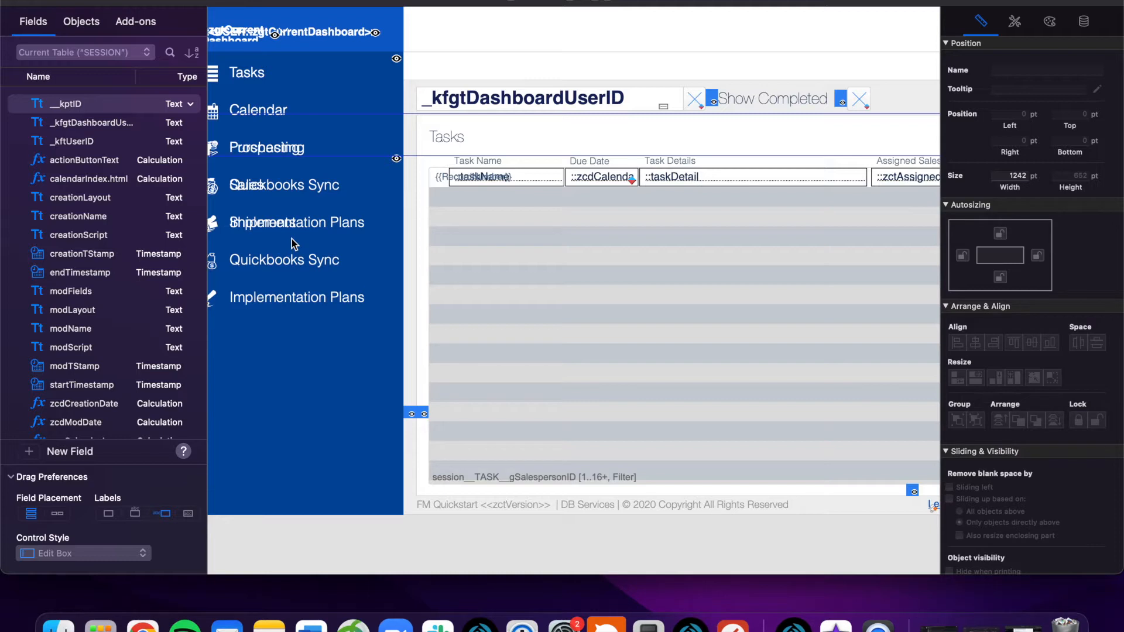
mouse_move(316, 89)
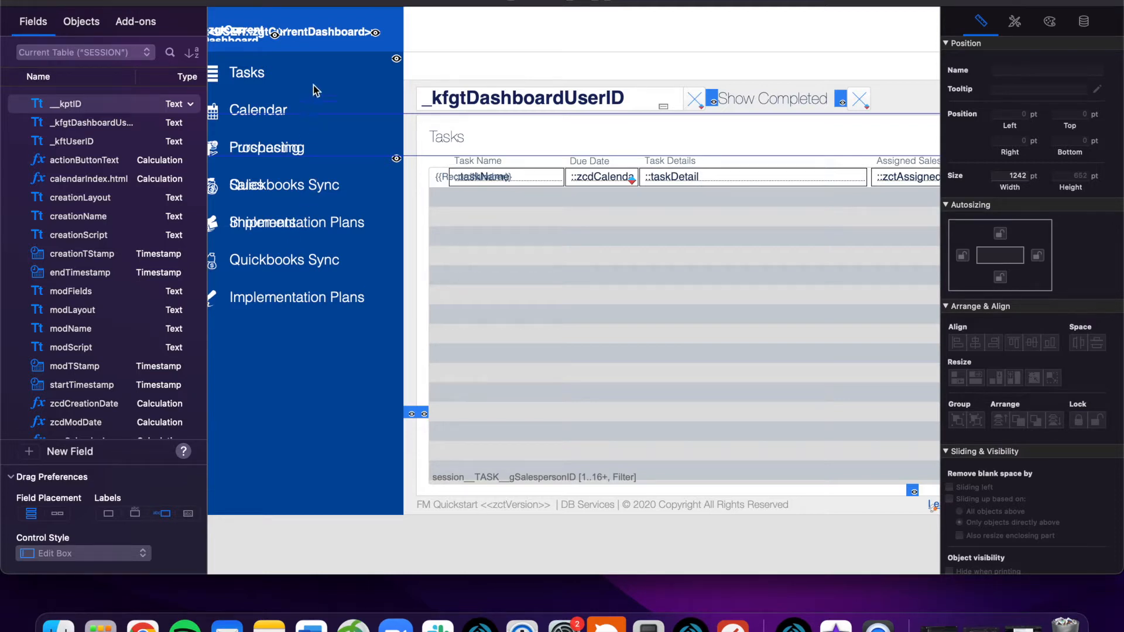
mouse_move(322, 76)
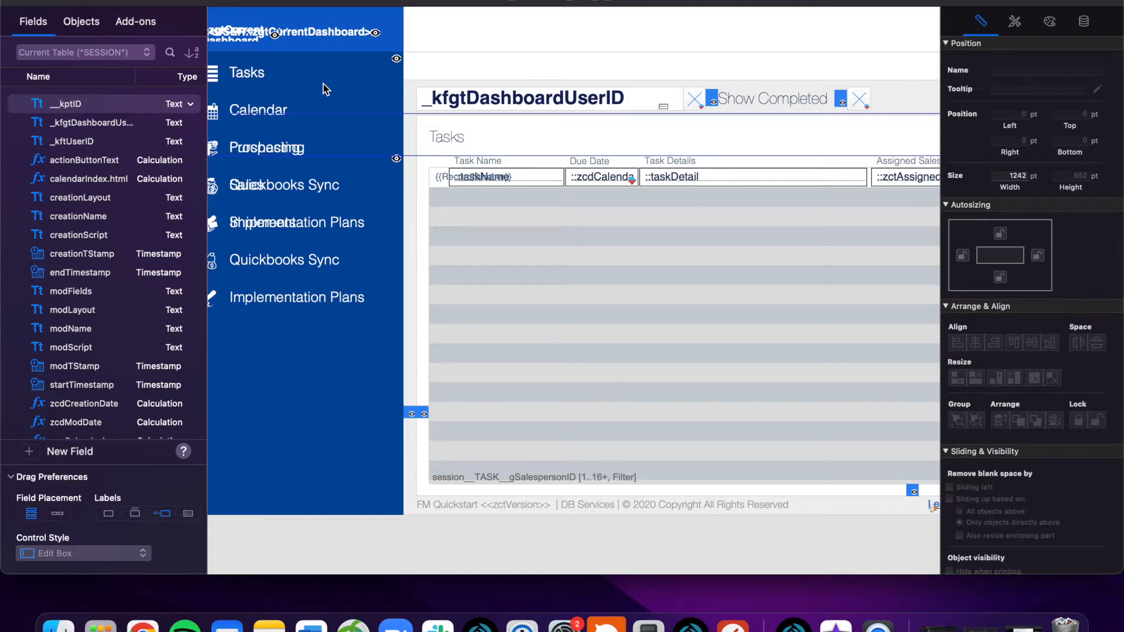
double_click(246, 72)
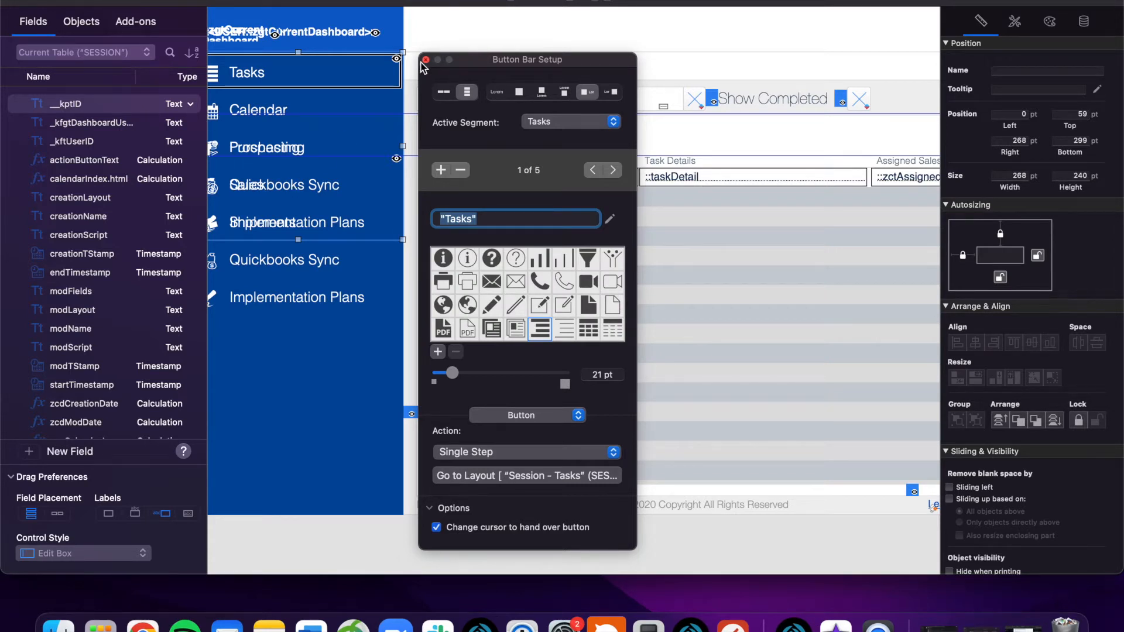
mouse_move(425, 74)
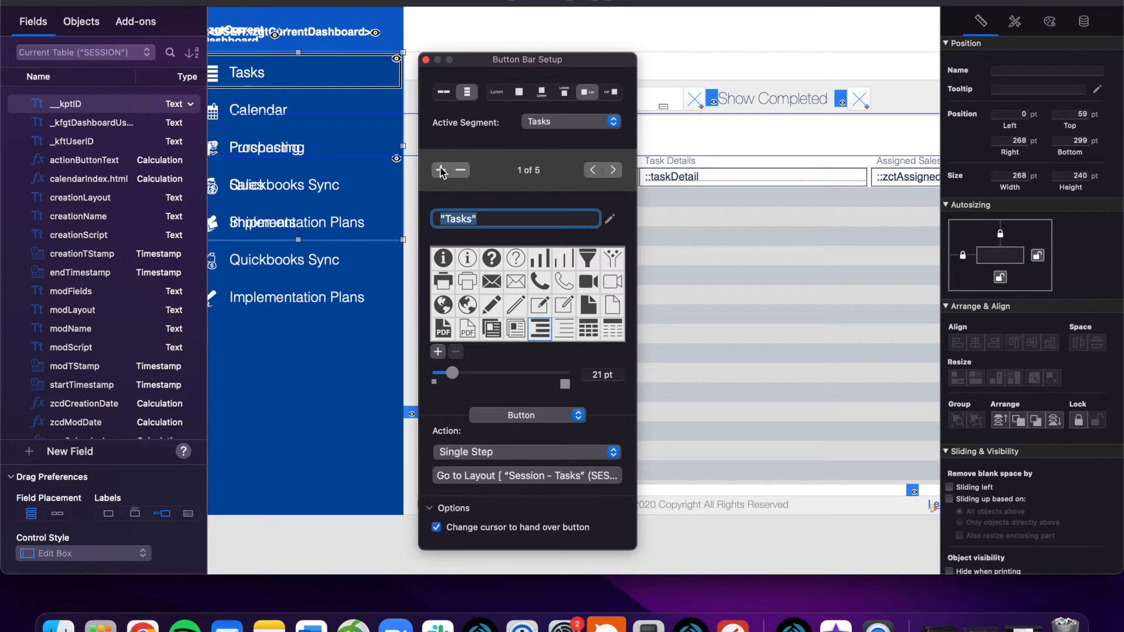
mouse_move(468, 421)
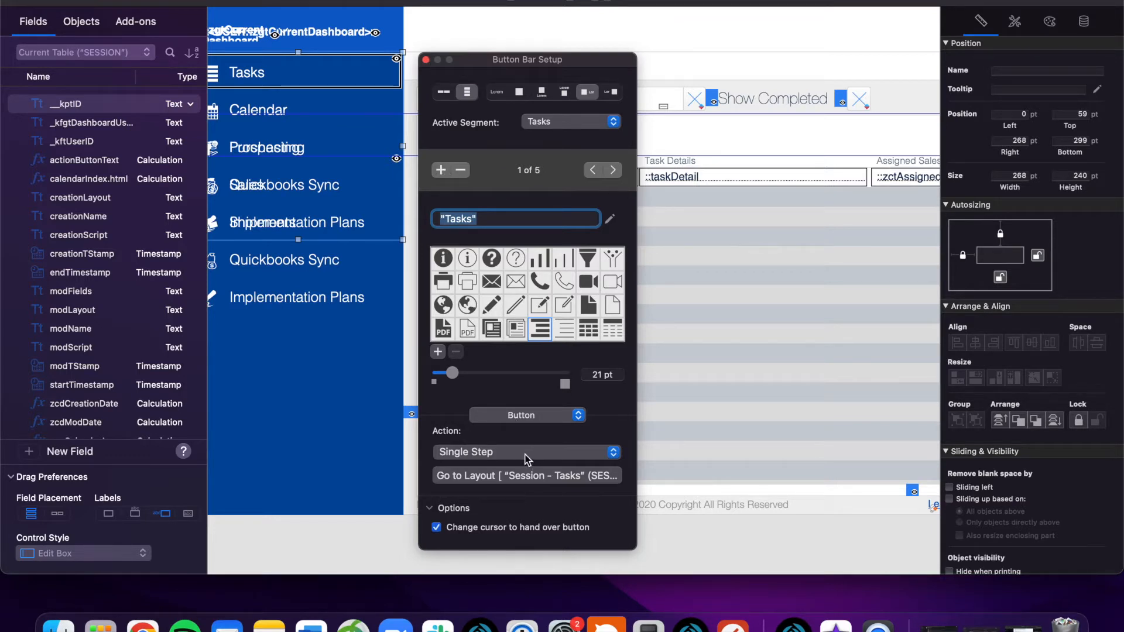
mouse_move(527, 475)
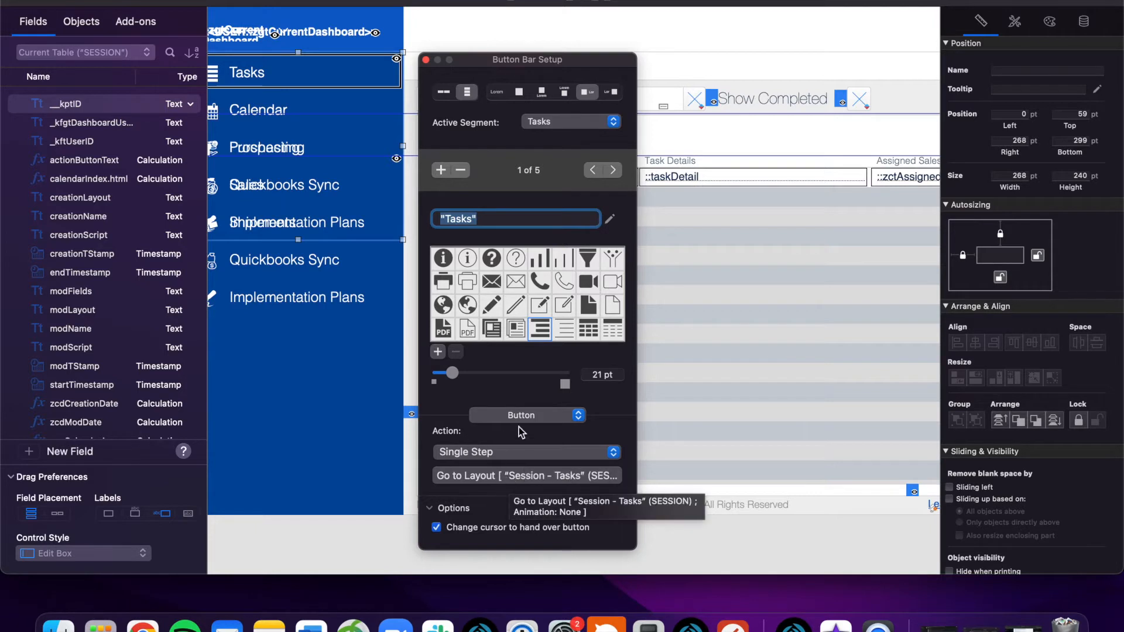
mouse_move(527, 493)
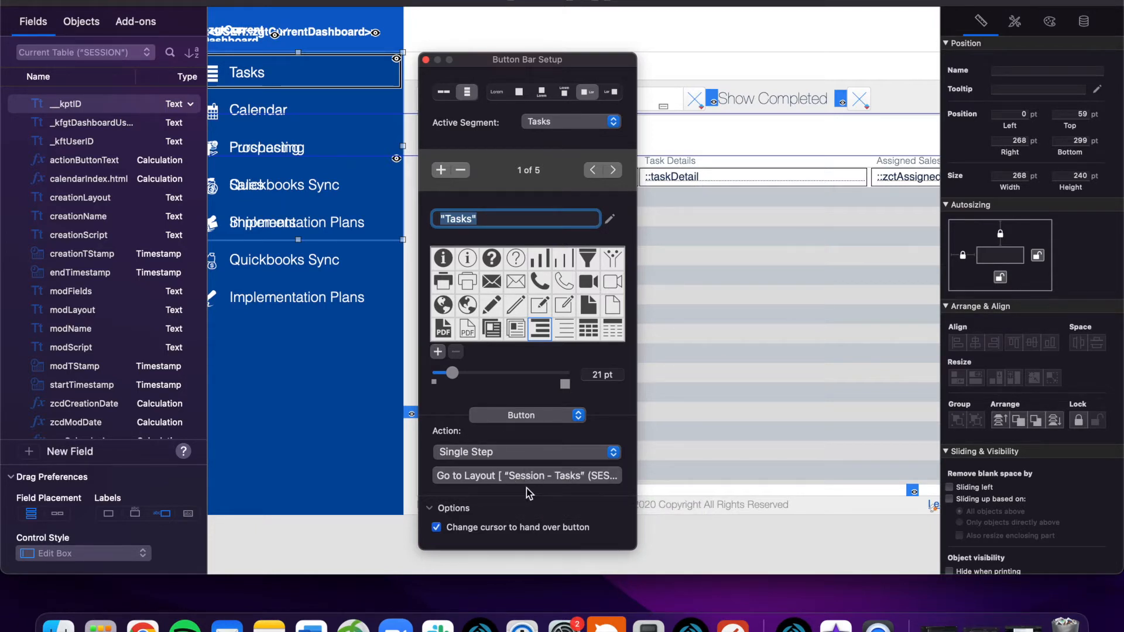
mouse_move(527, 475)
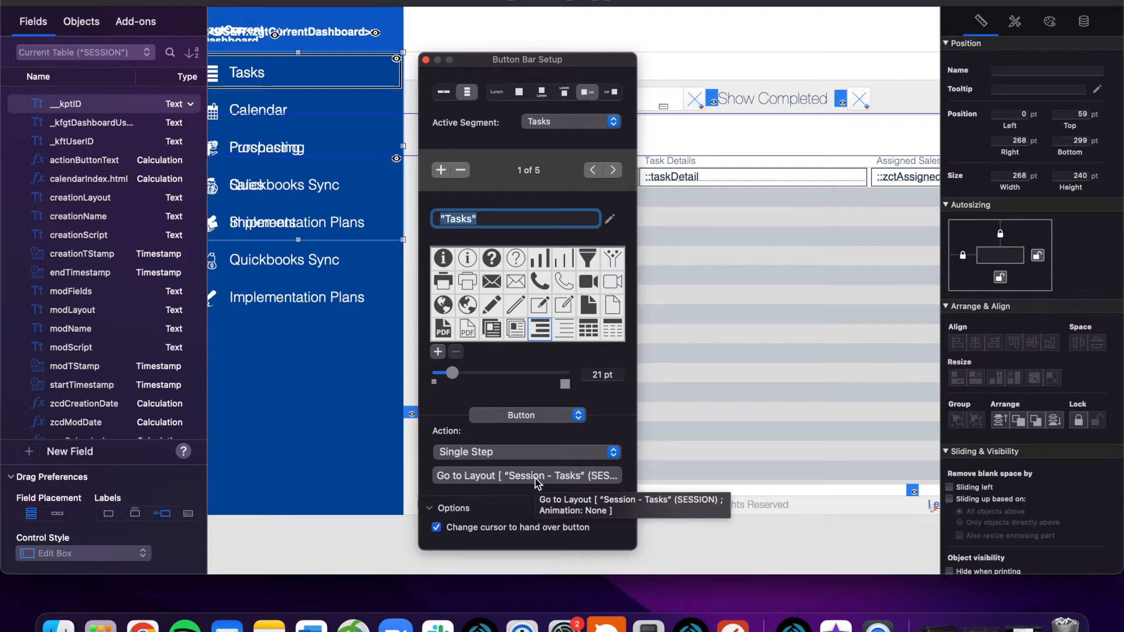
mouse_move(539, 401)
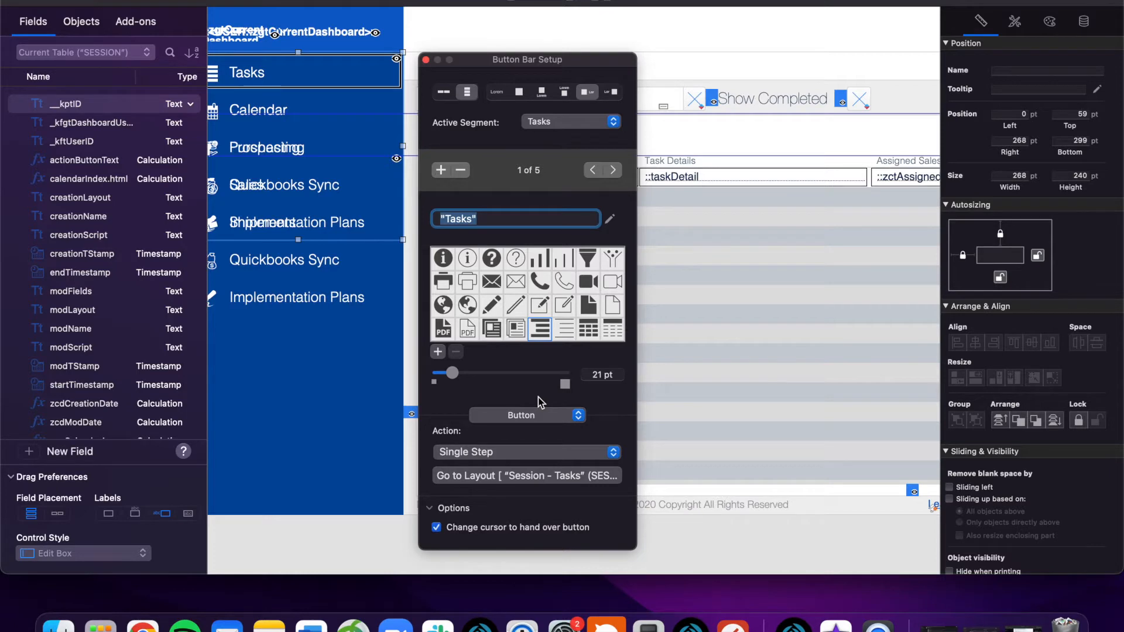
mouse_move(528, 330)
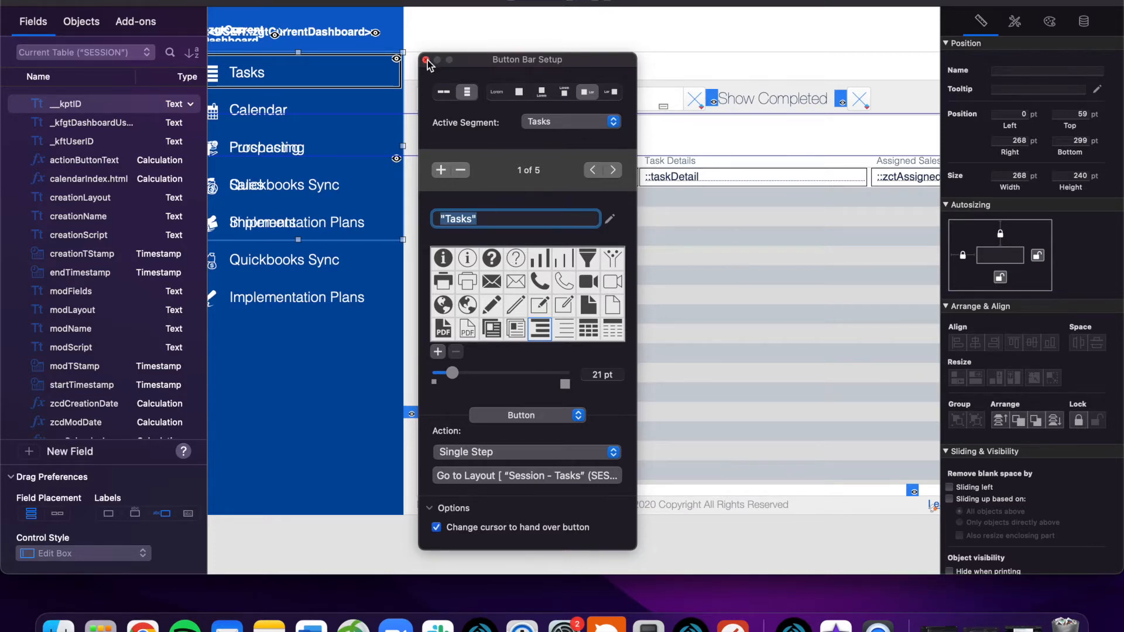
left_click(427, 60)
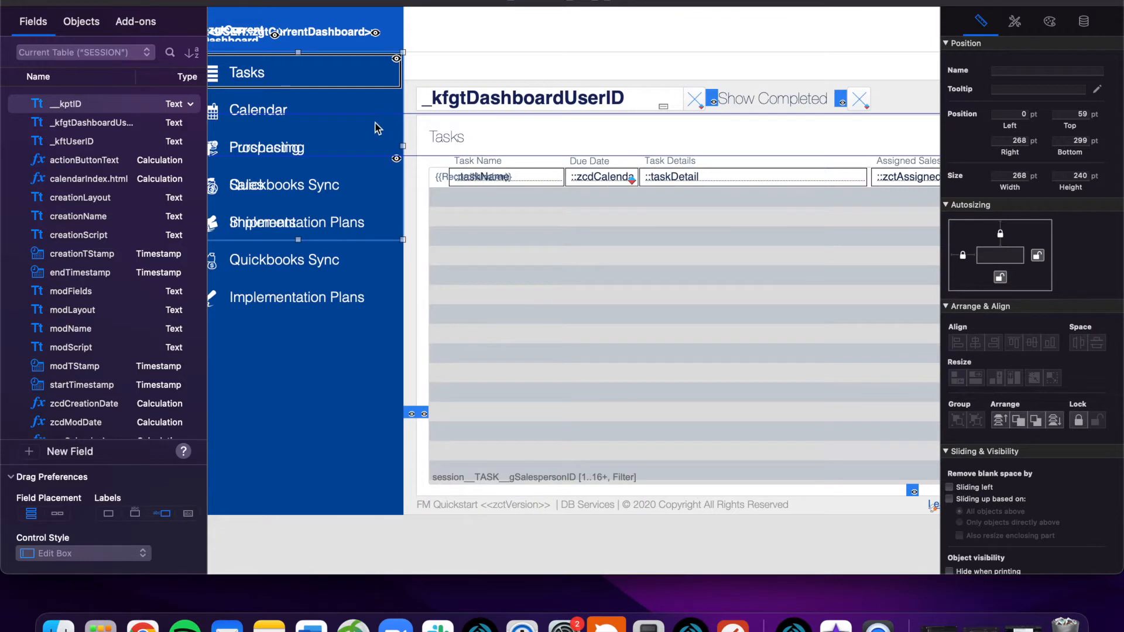
mouse_move(498, 204)
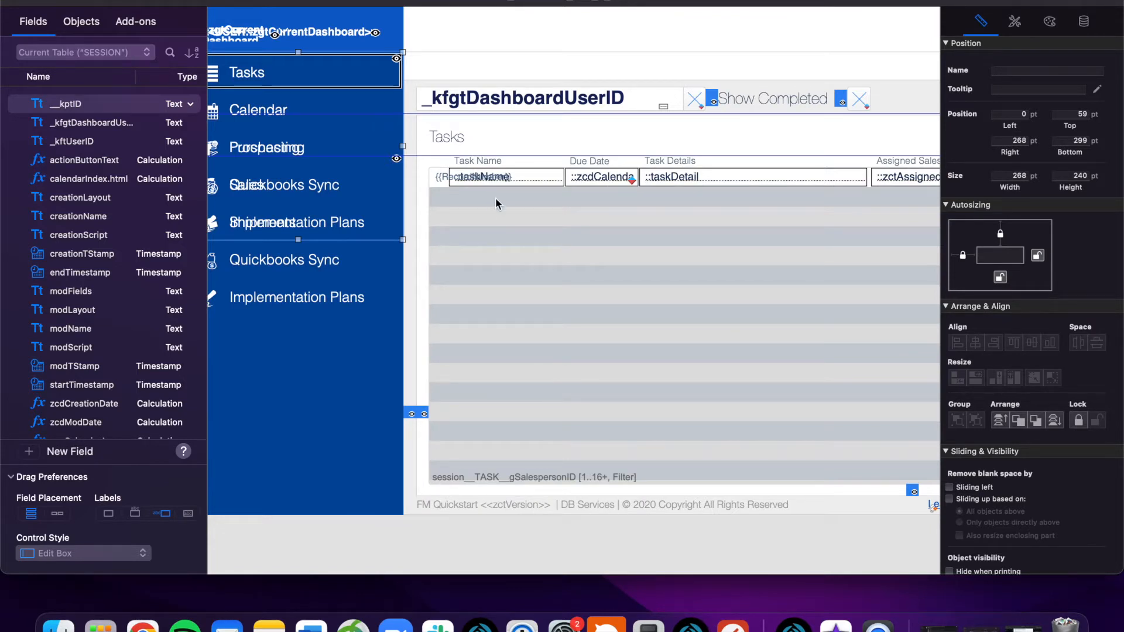
mouse_move(468, 205)
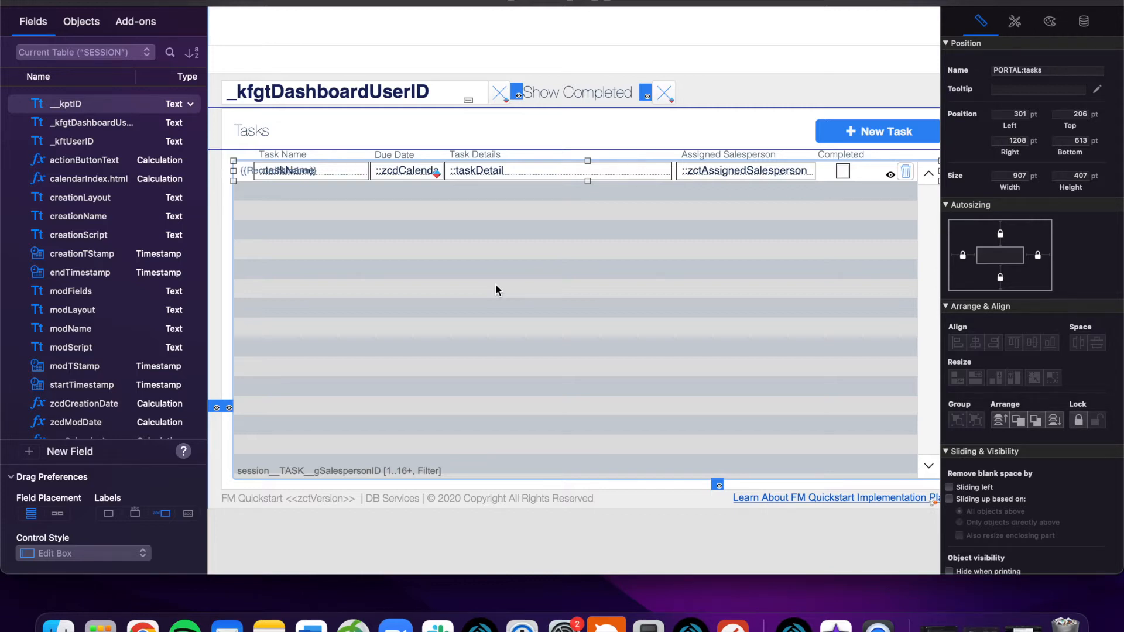
mouse_move(657, 194)
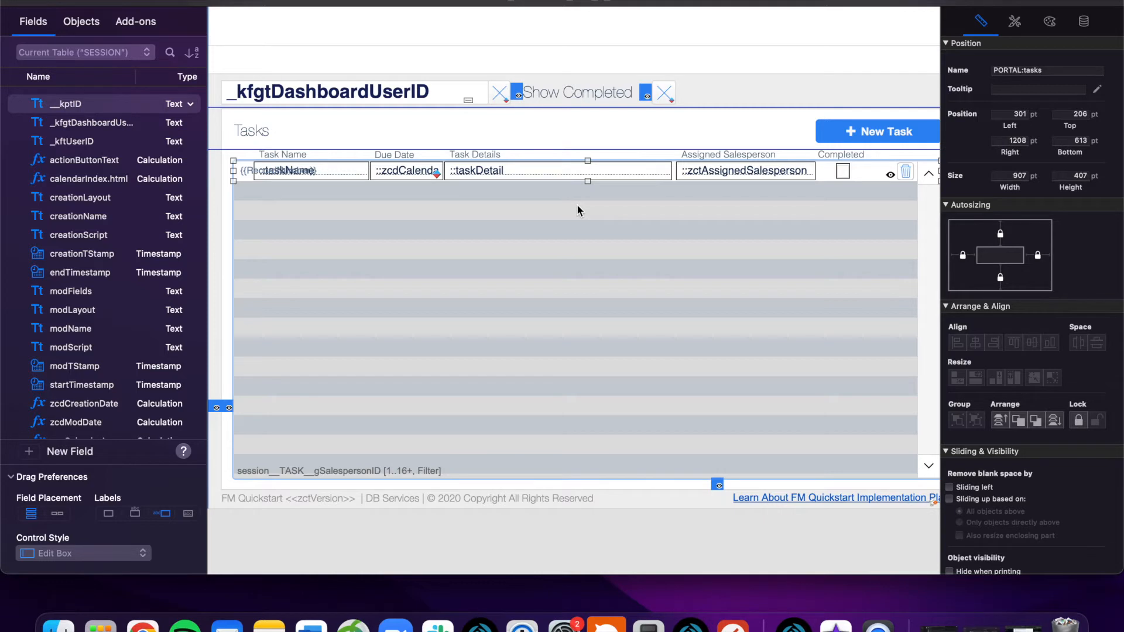
mouse_move(554, 253)
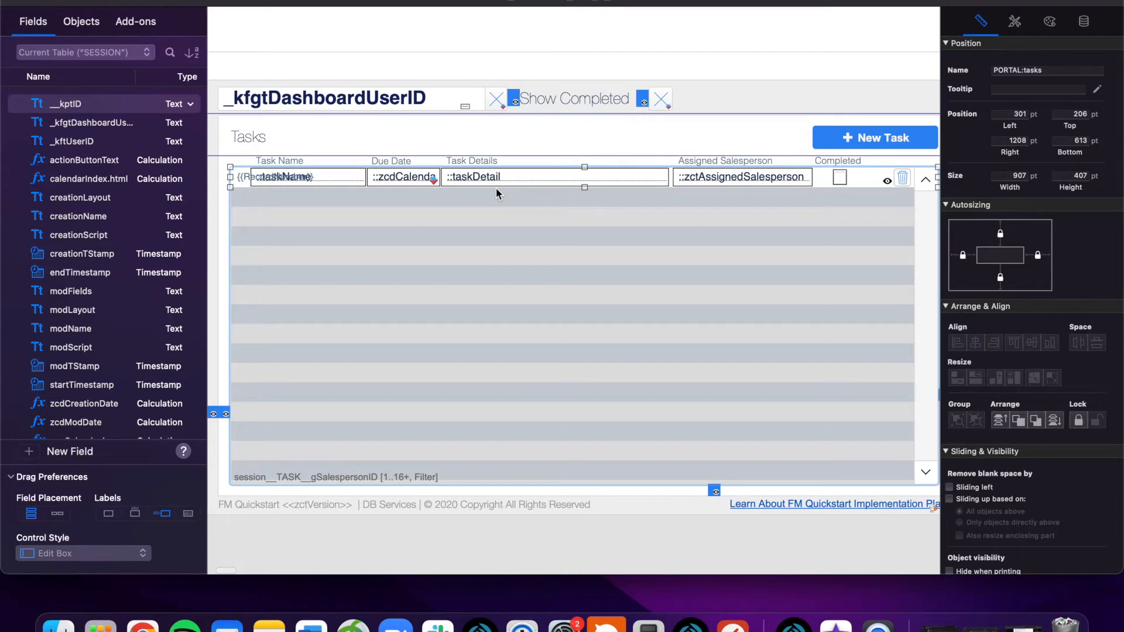
mouse_move(448, 211)
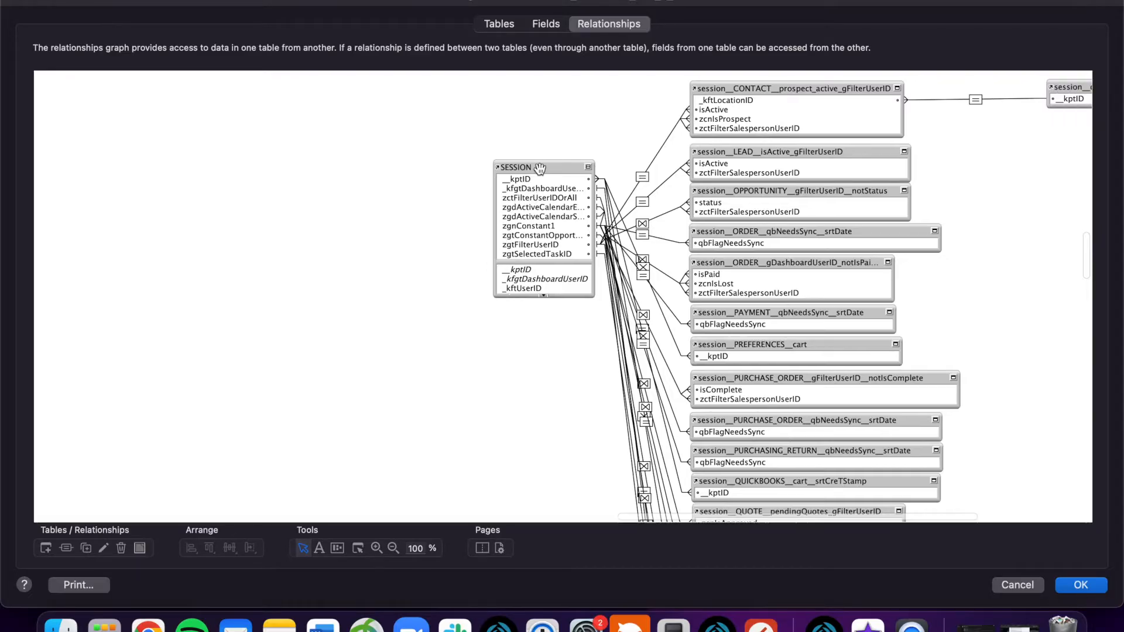
left_click_drag(541, 167, 436, 203)
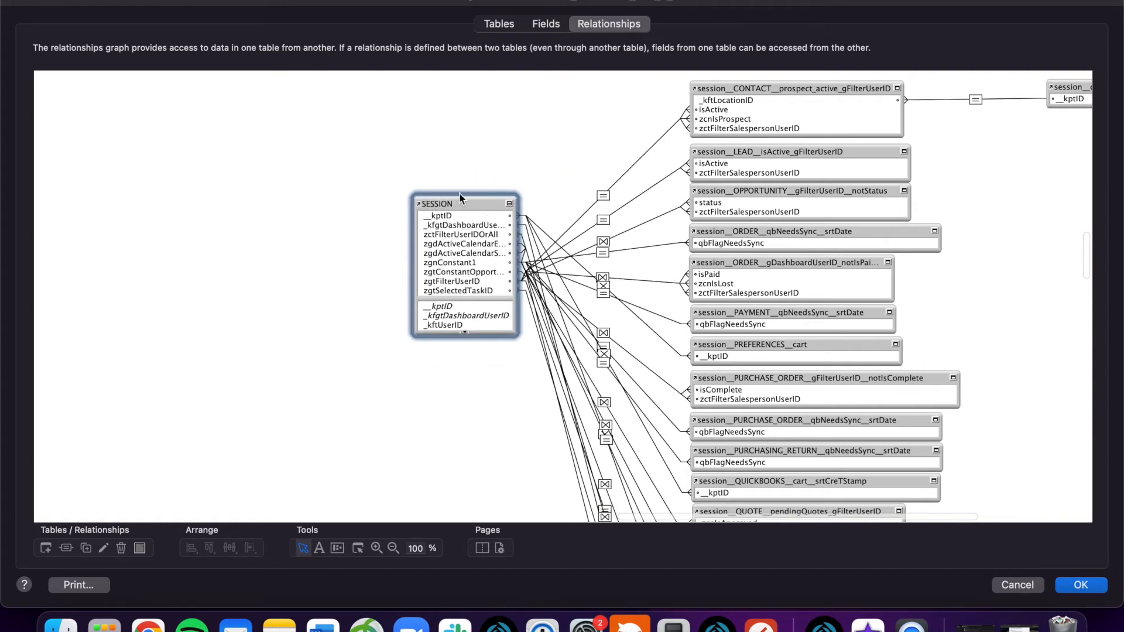
mouse_move(660, 137)
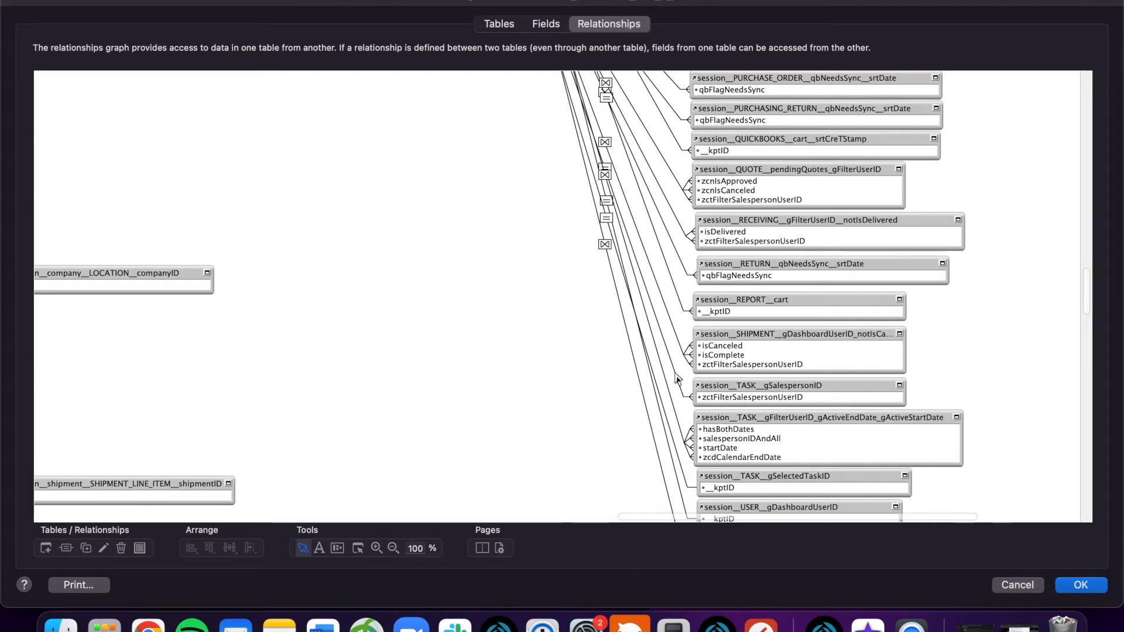
mouse_move(751, 371)
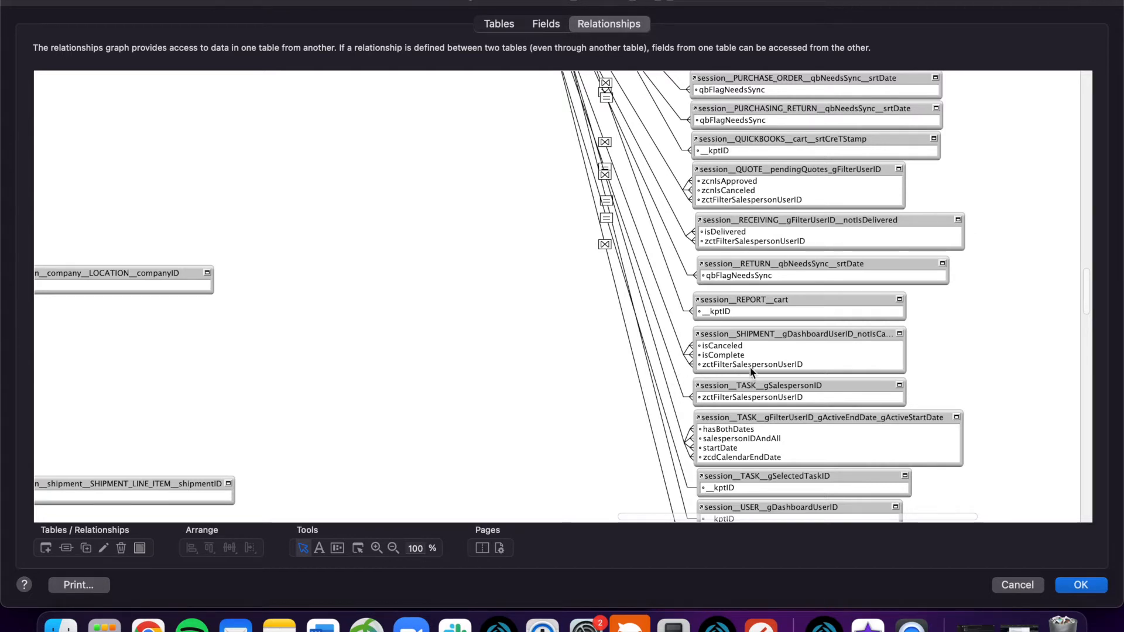
mouse_move(903, 394)
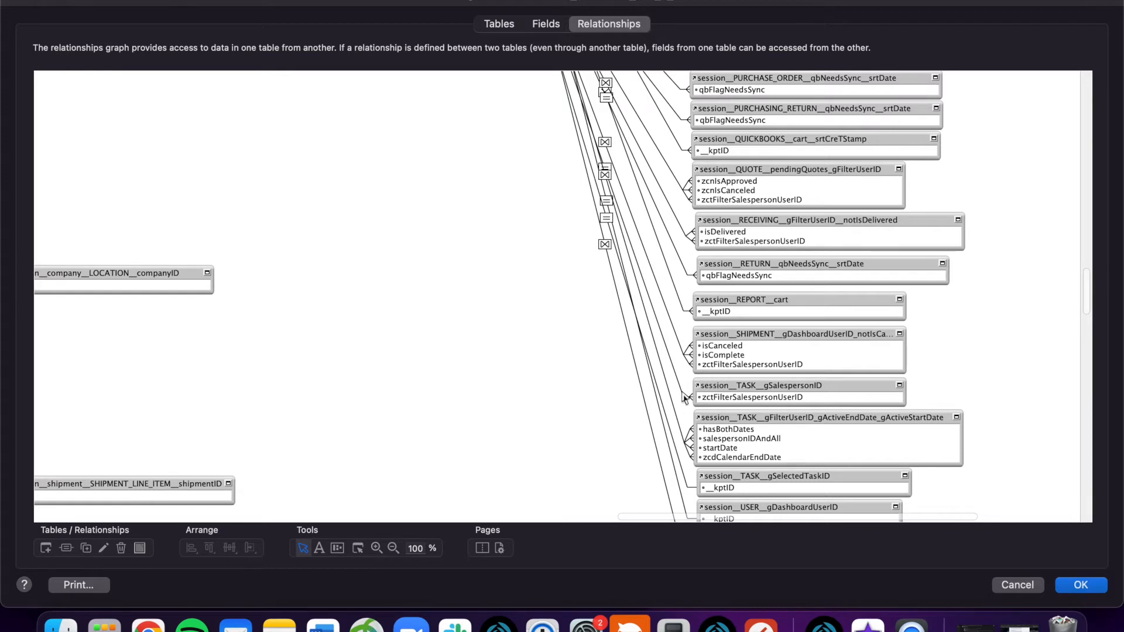
mouse_move(684, 387)
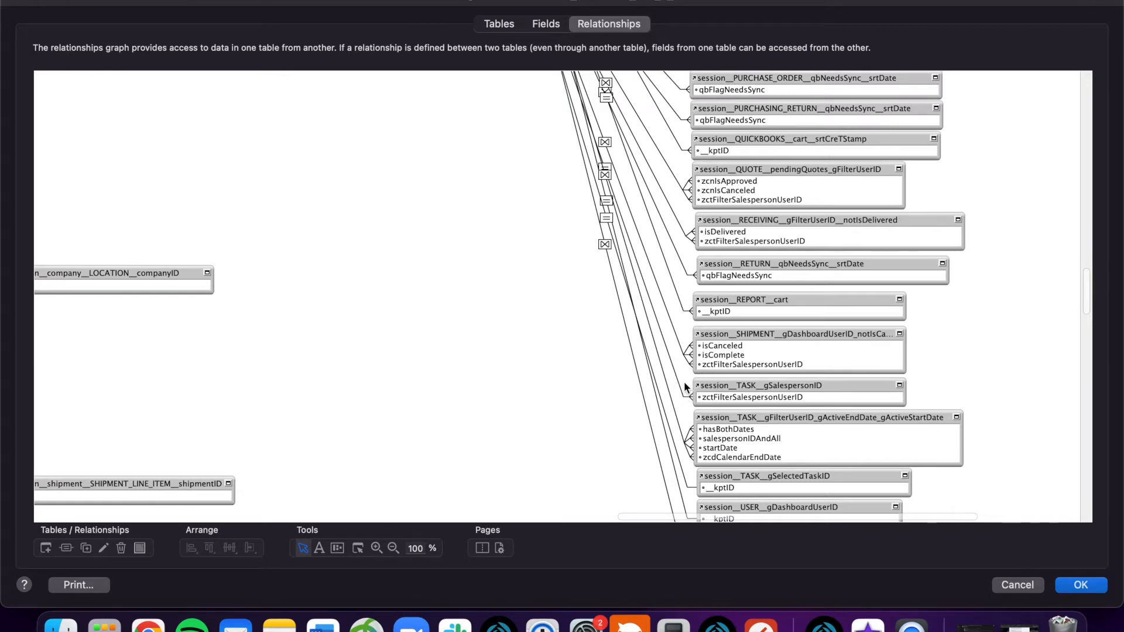
mouse_move(621, 258)
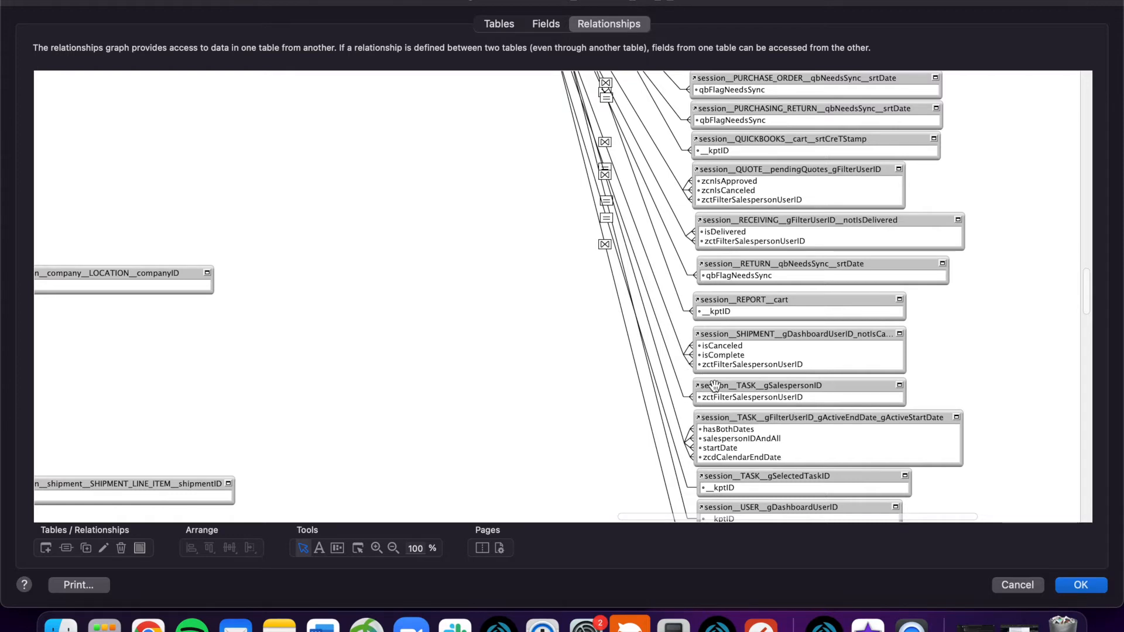
mouse_move(756, 380)
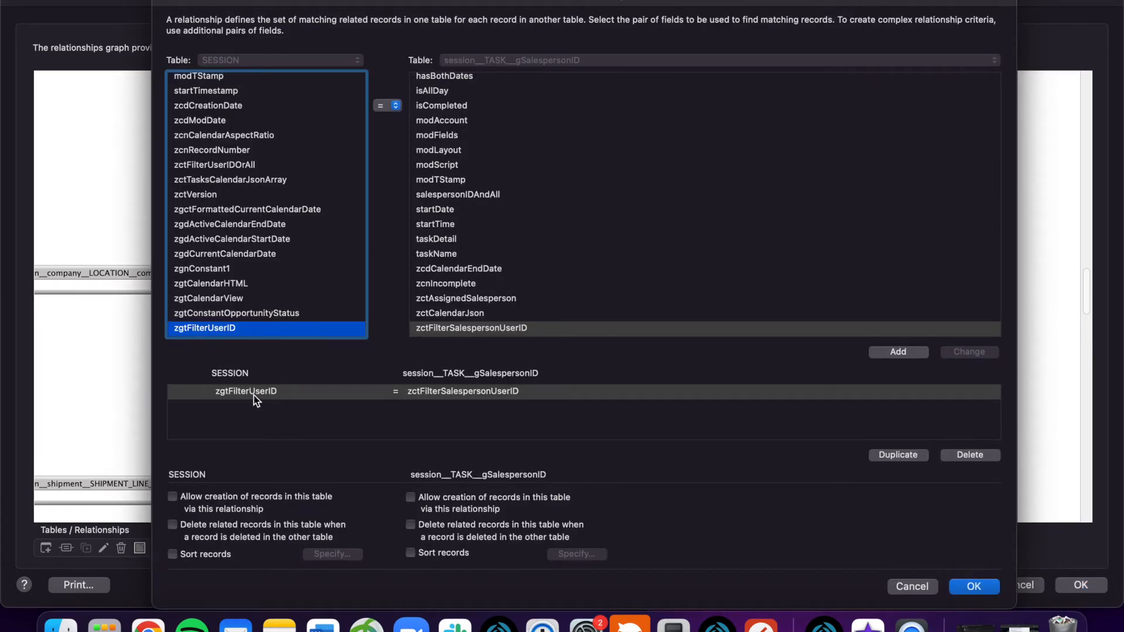
mouse_move(269, 407)
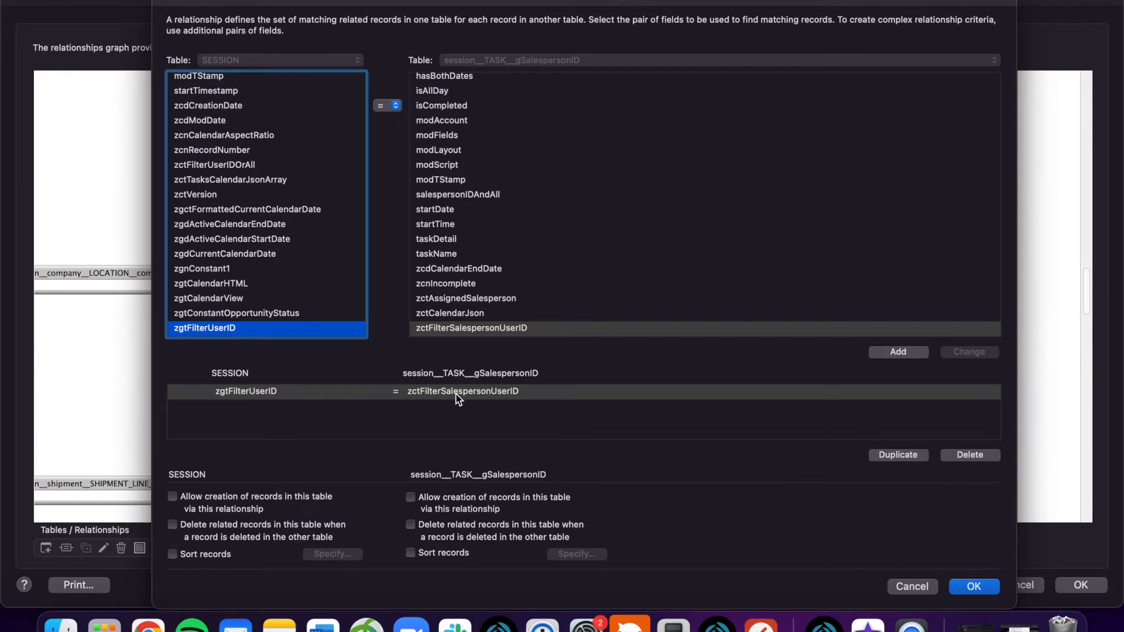
Review the zgtFilterUserID = zctFilterSalespersonUserID criterion and close both dialogs without saving.
left_click(463, 391)
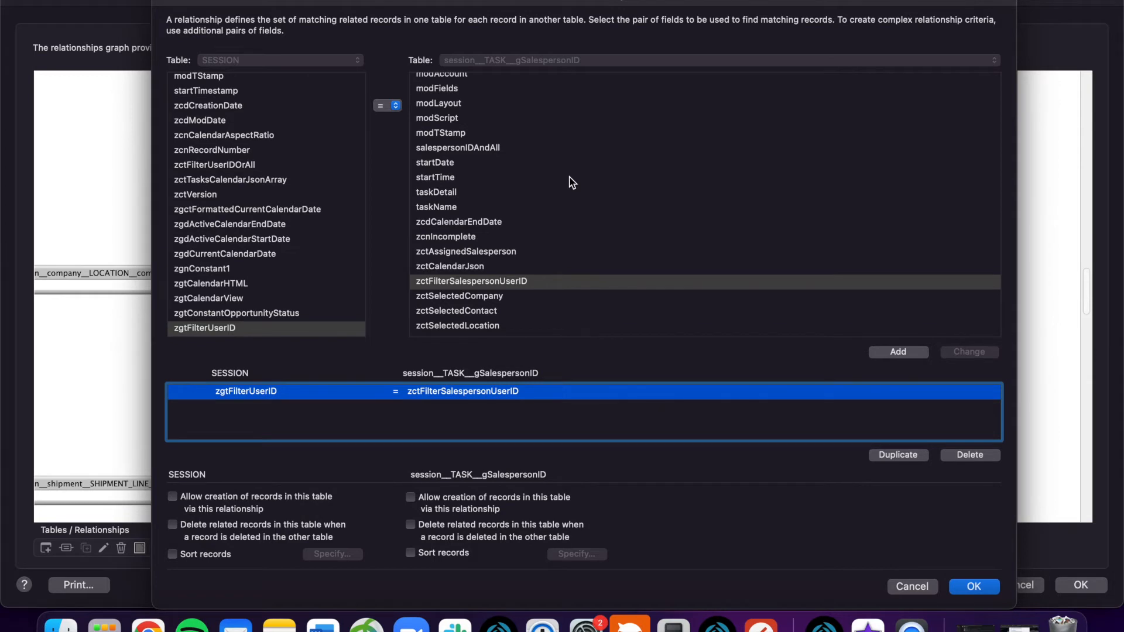
mouse_move(400, 232)
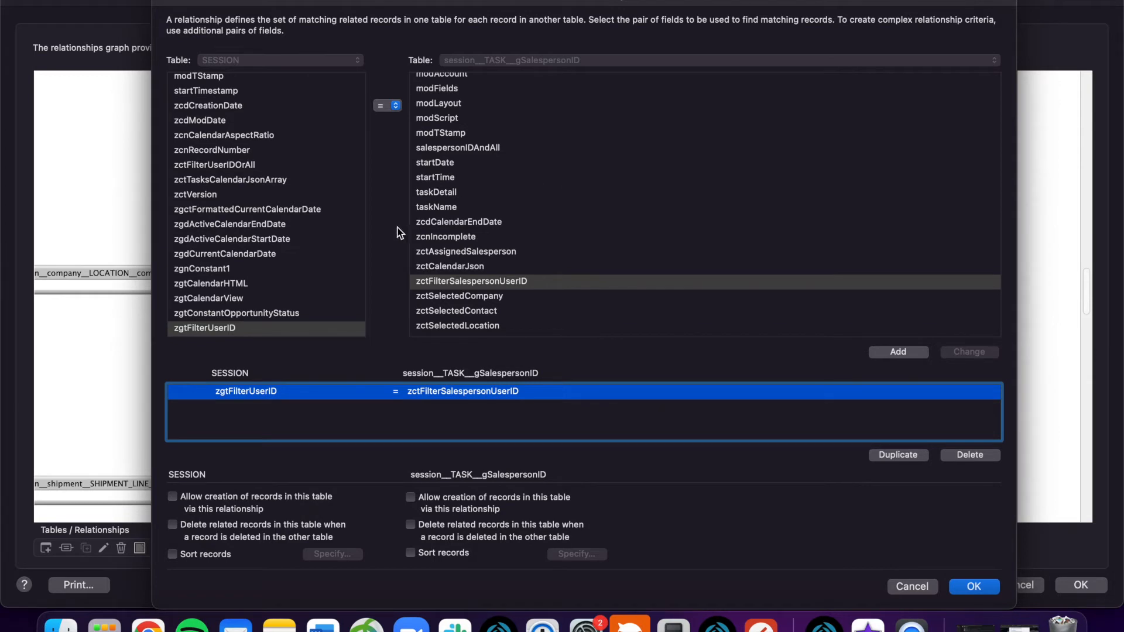
mouse_move(280, 396)
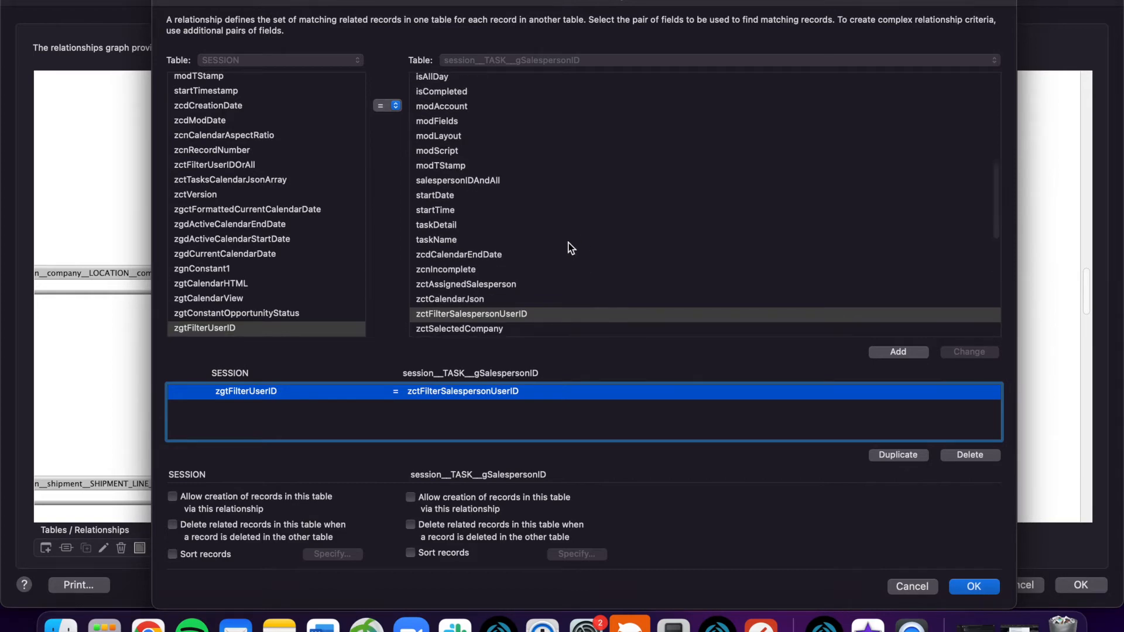
mouse_move(925, 588)
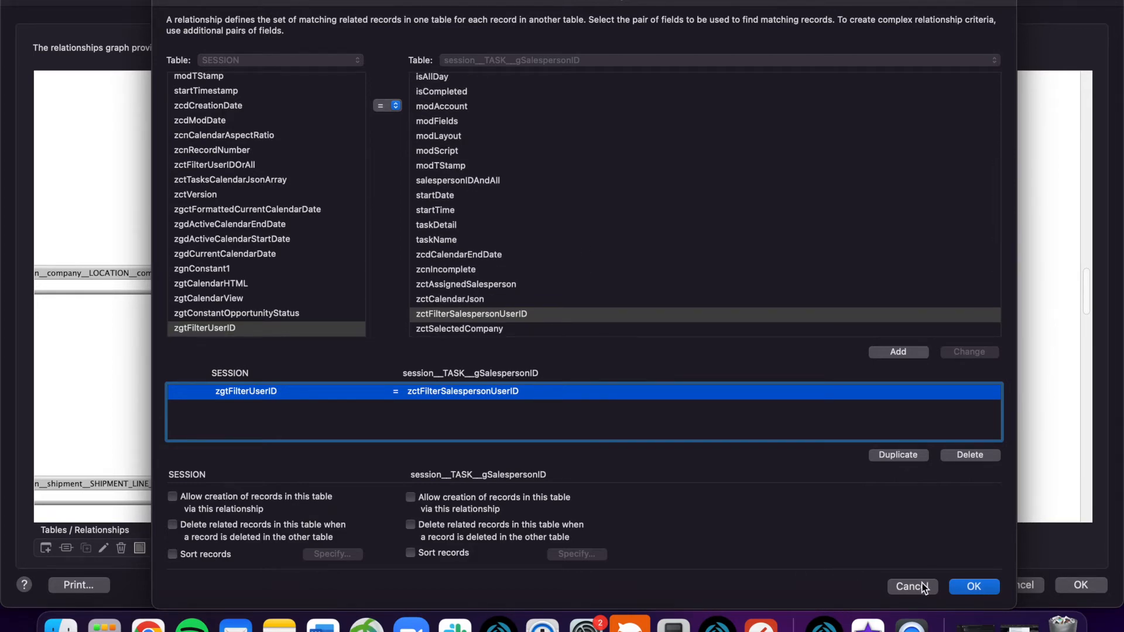
left_click(911, 587)
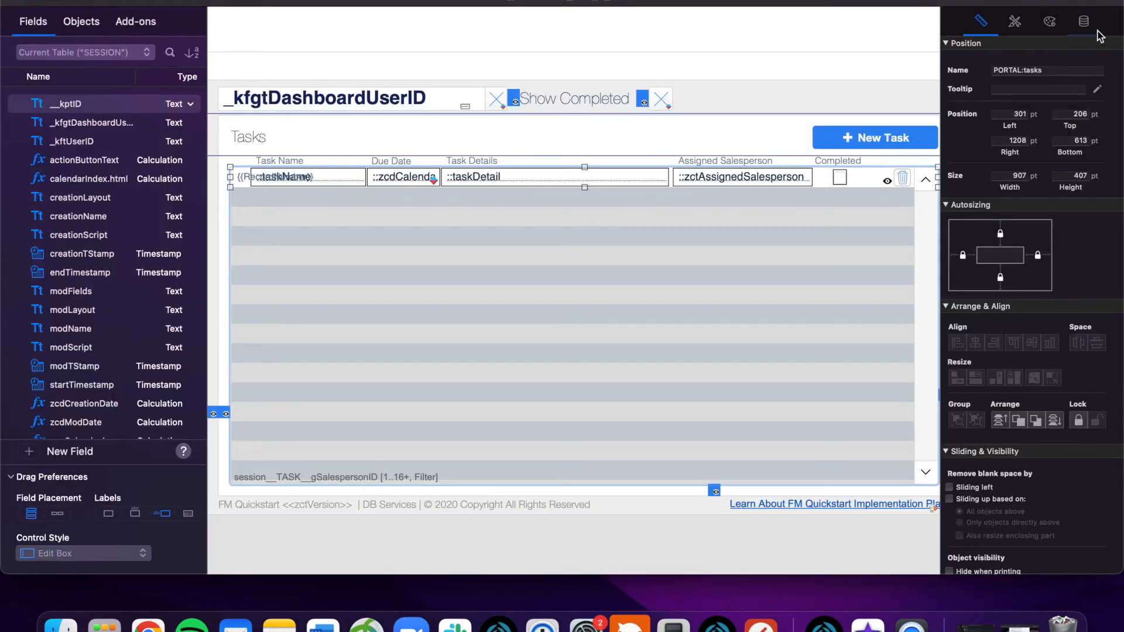
mouse_move(980, 22)
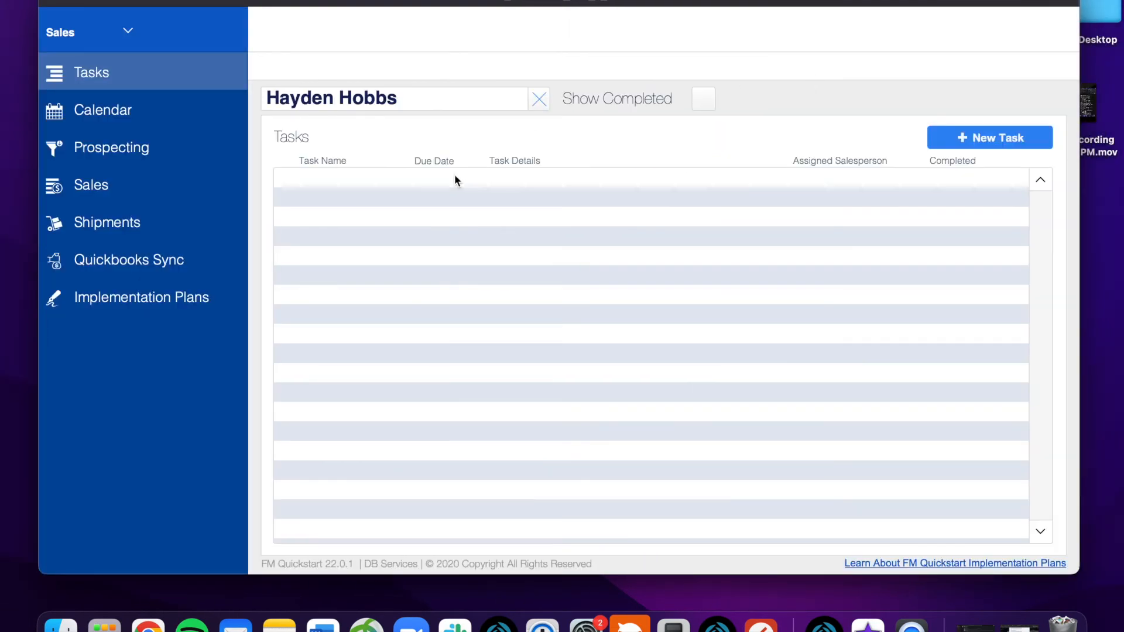
mouse_move(595, 138)
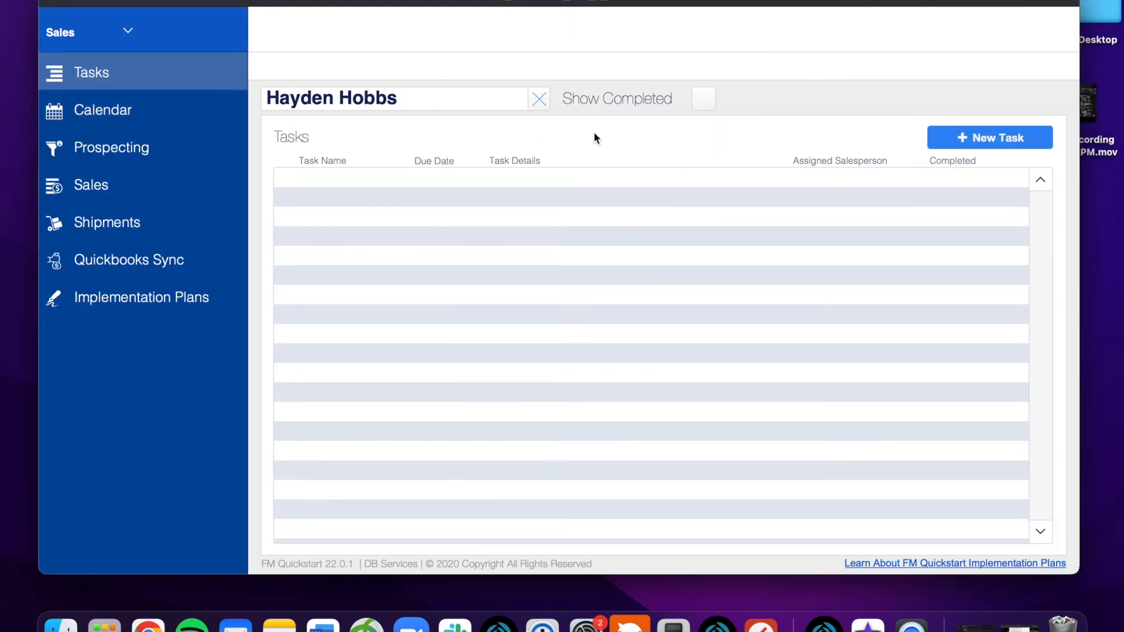
left_click(394, 99)
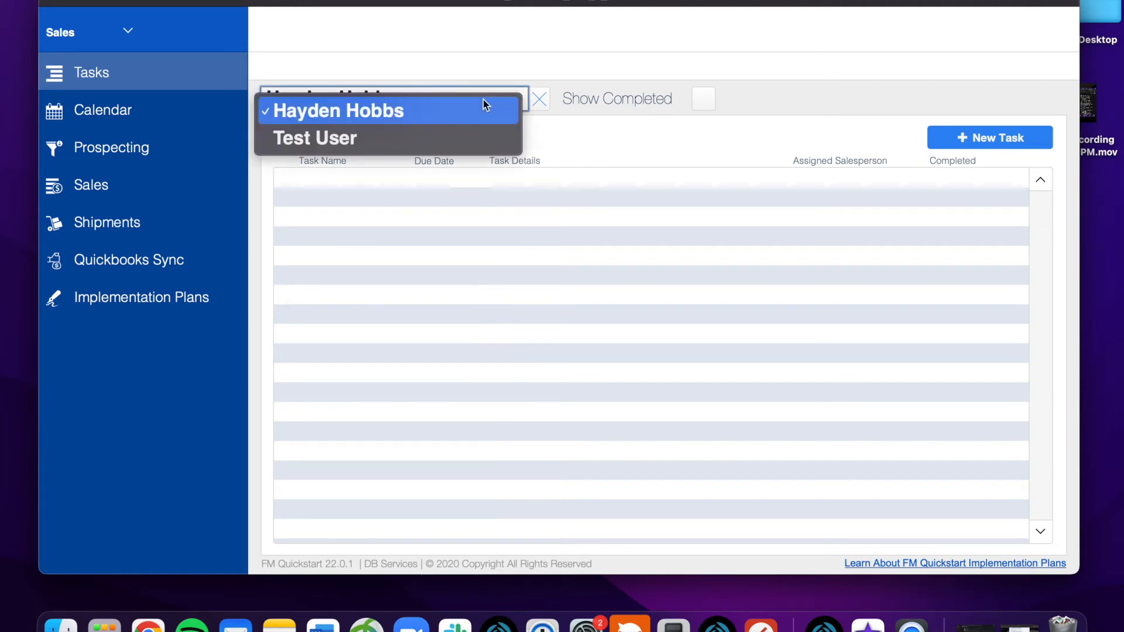
left_click(314, 137)
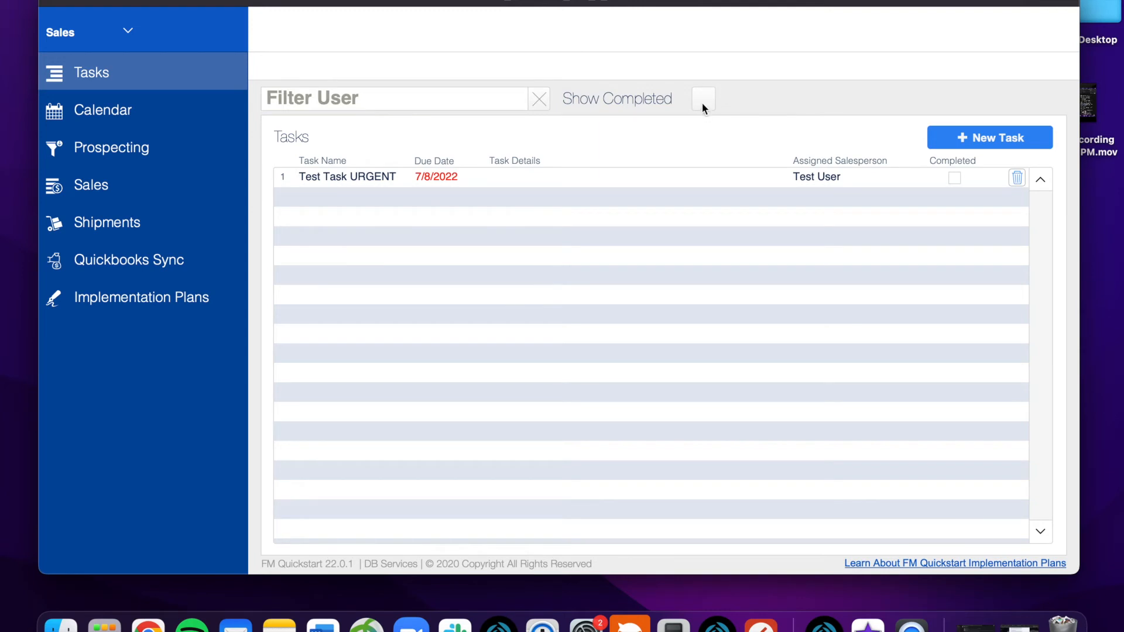
left_click(702, 98)
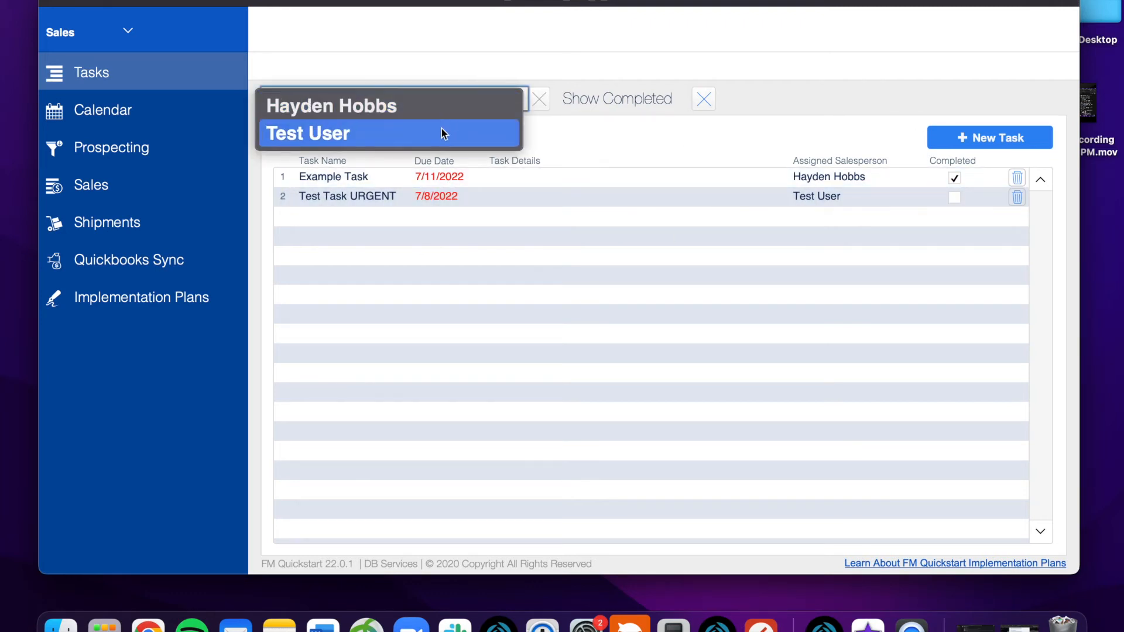
left_click(309, 133)
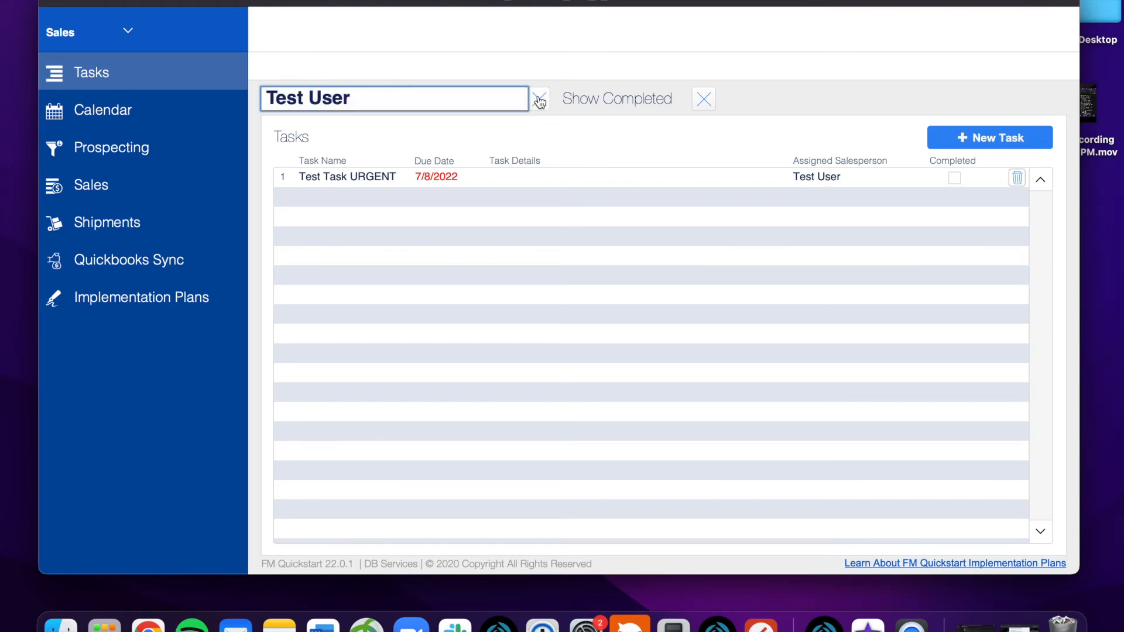
left_click(703, 98)
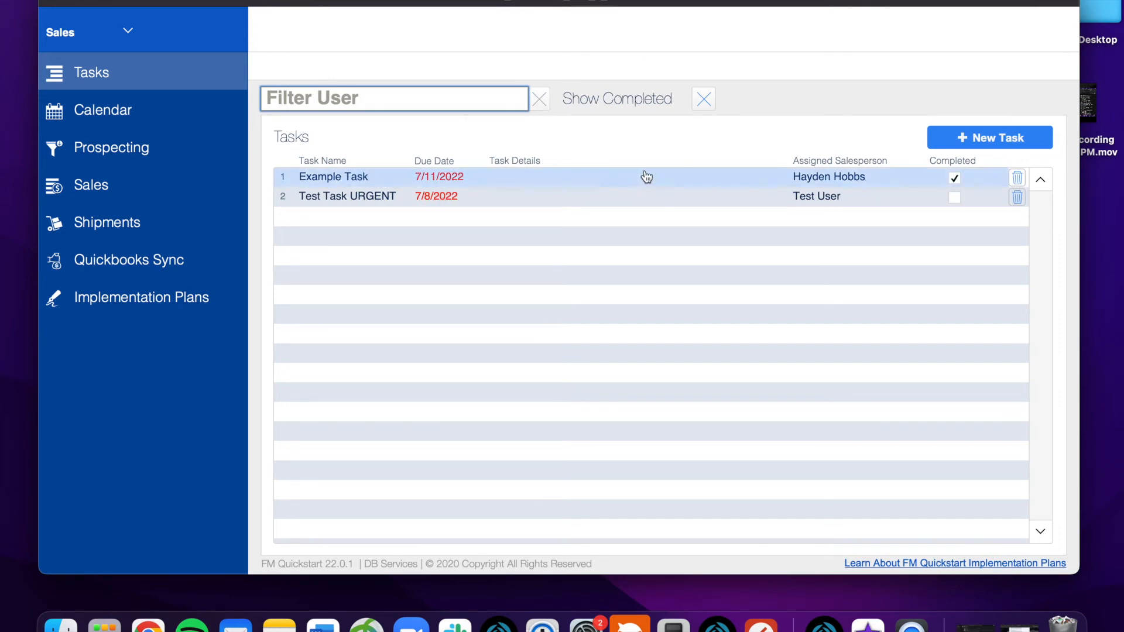
left_click(954, 177)
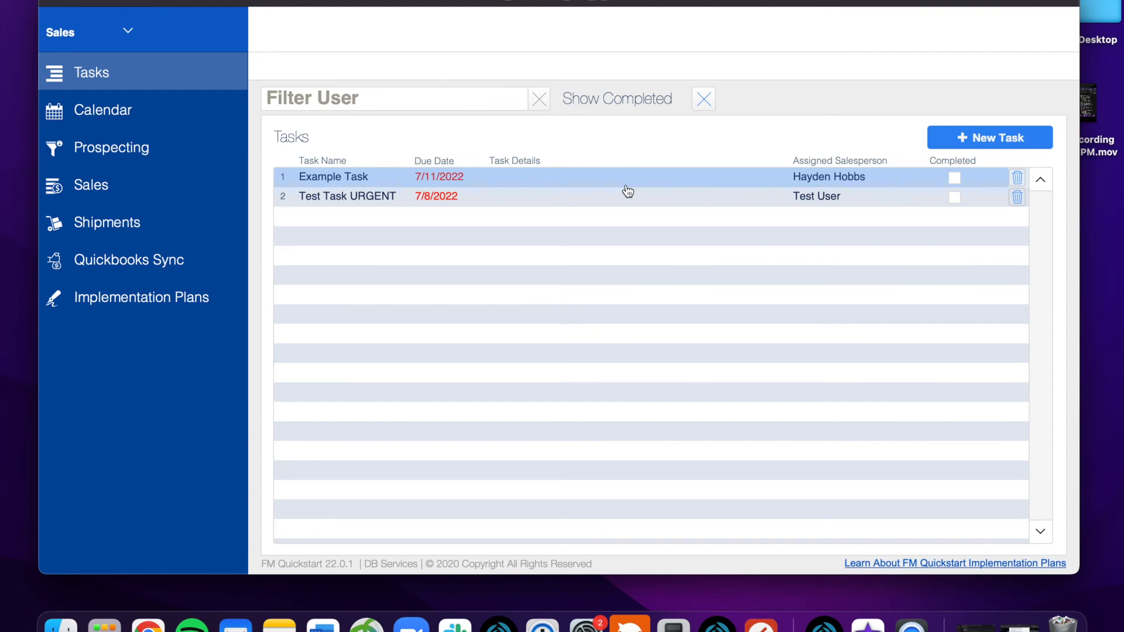
left_click(394, 98)
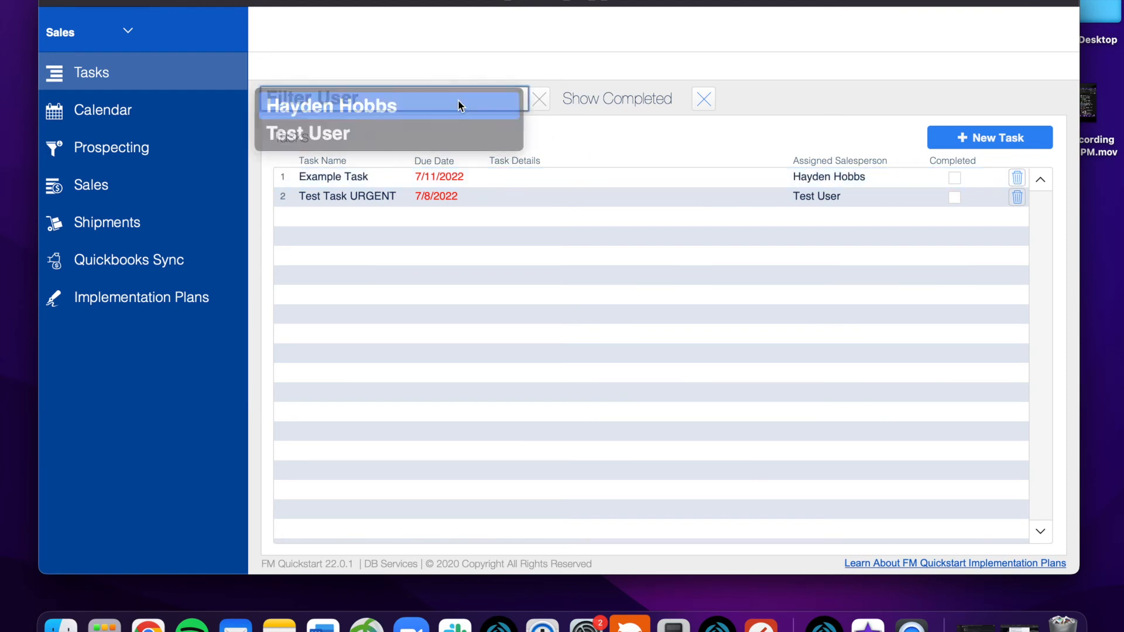
left_click(329, 105)
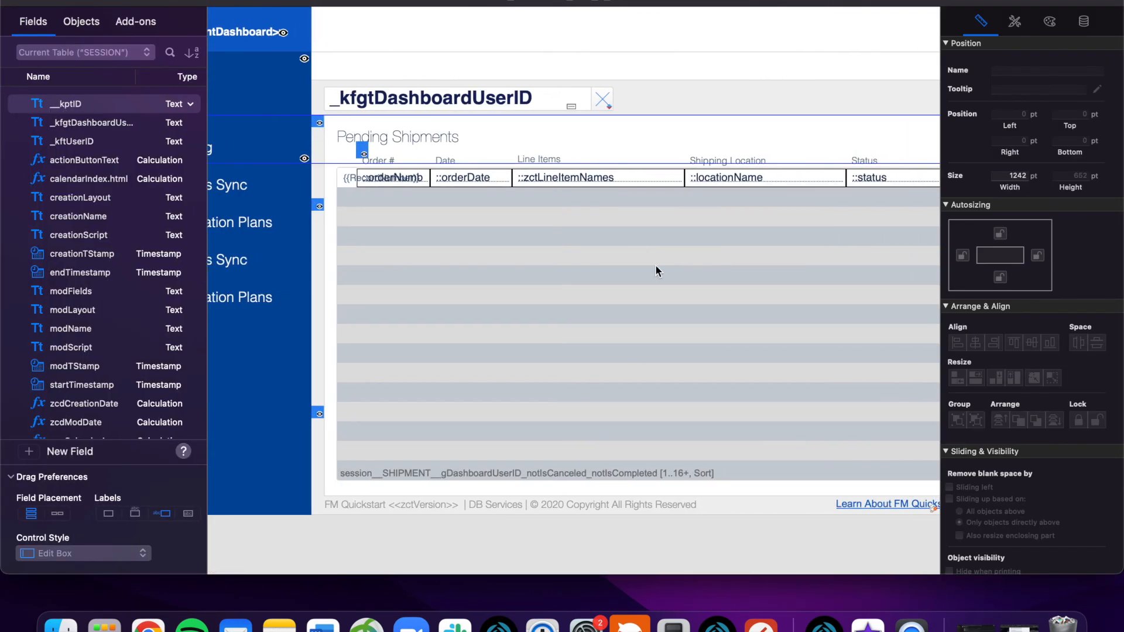
mouse_move(590, 334)
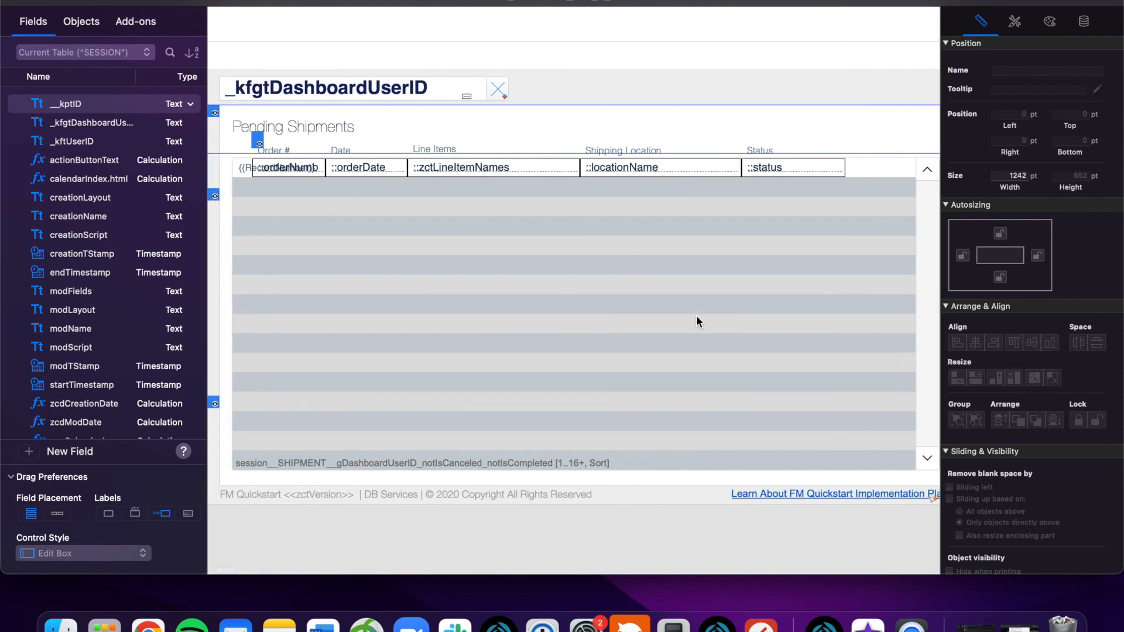
mouse_move(611, 294)
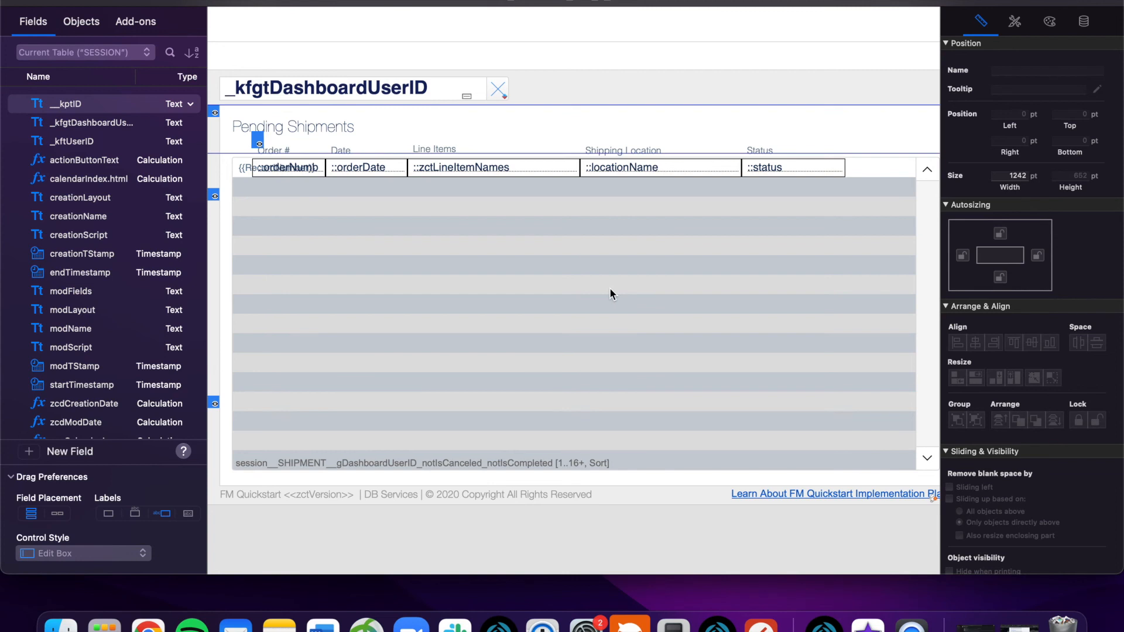
mouse_move(552, 213)
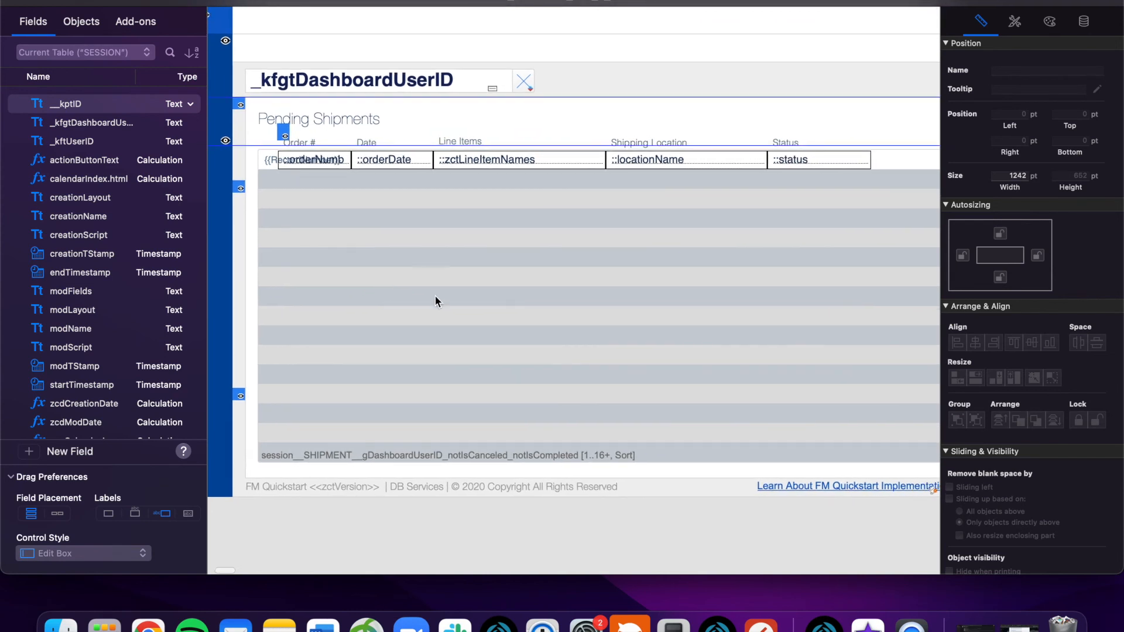
mouse_move(484, 460)
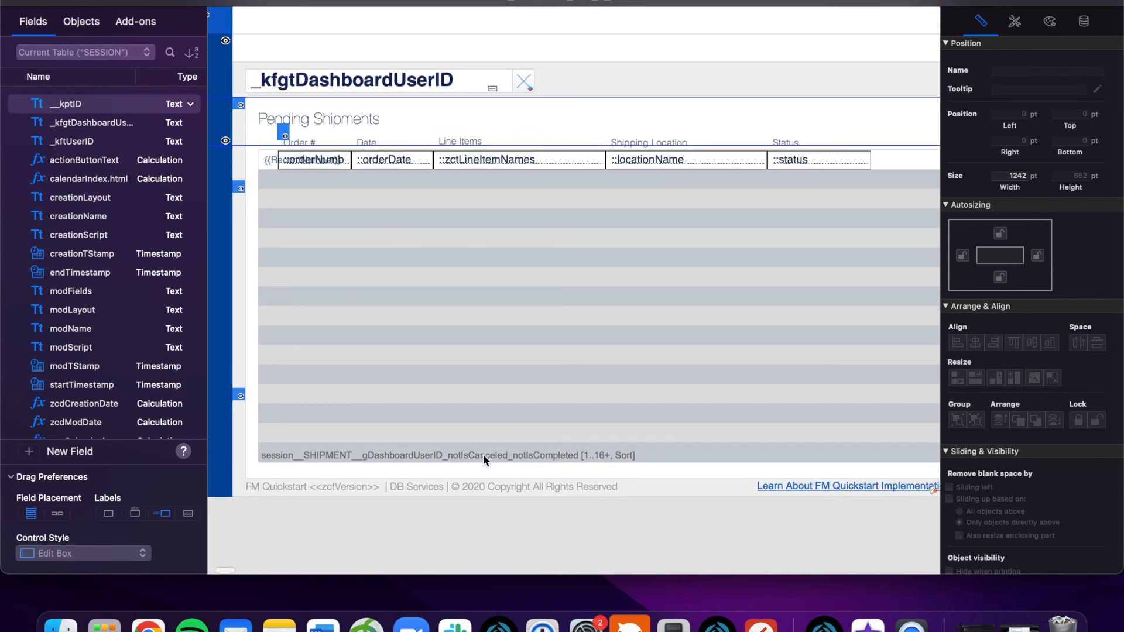
mouse_move(457, 450)
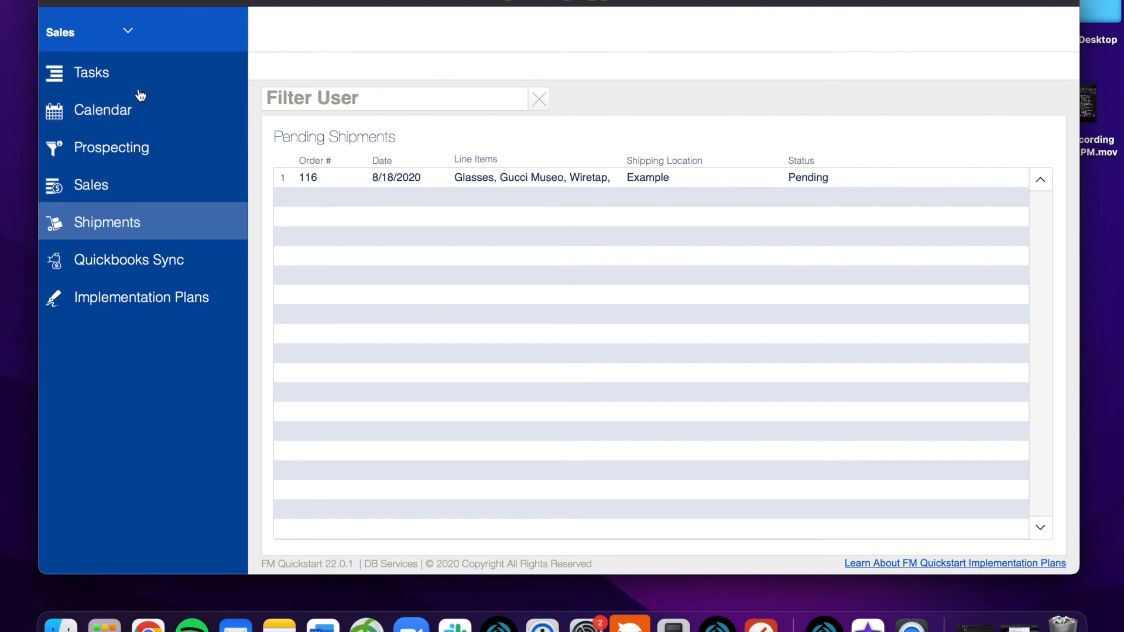
Go back to the Tasks list from the left sidebar navigation.
left_click(91, 72)
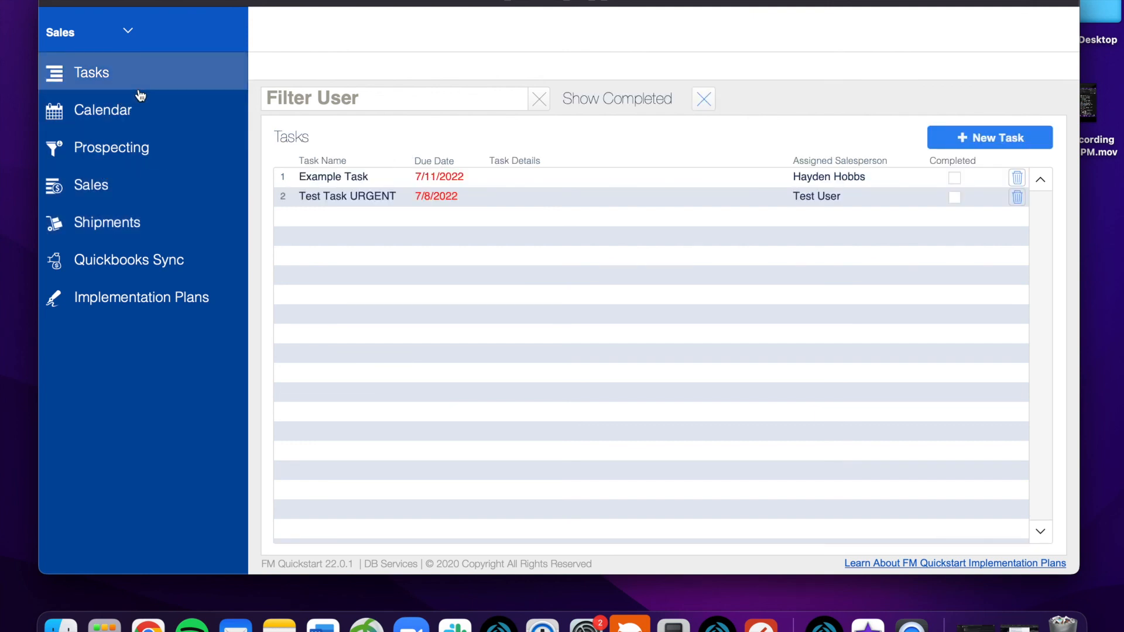